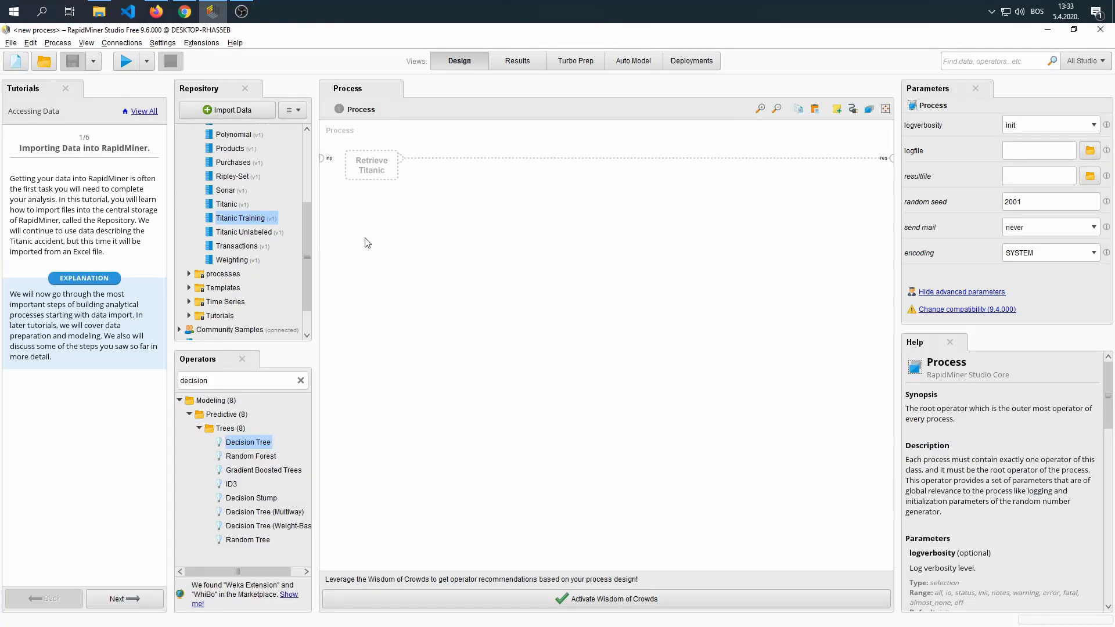
Advance the Accessing Data tutorial to step 2 of 6, Download your data
click(124, 598)
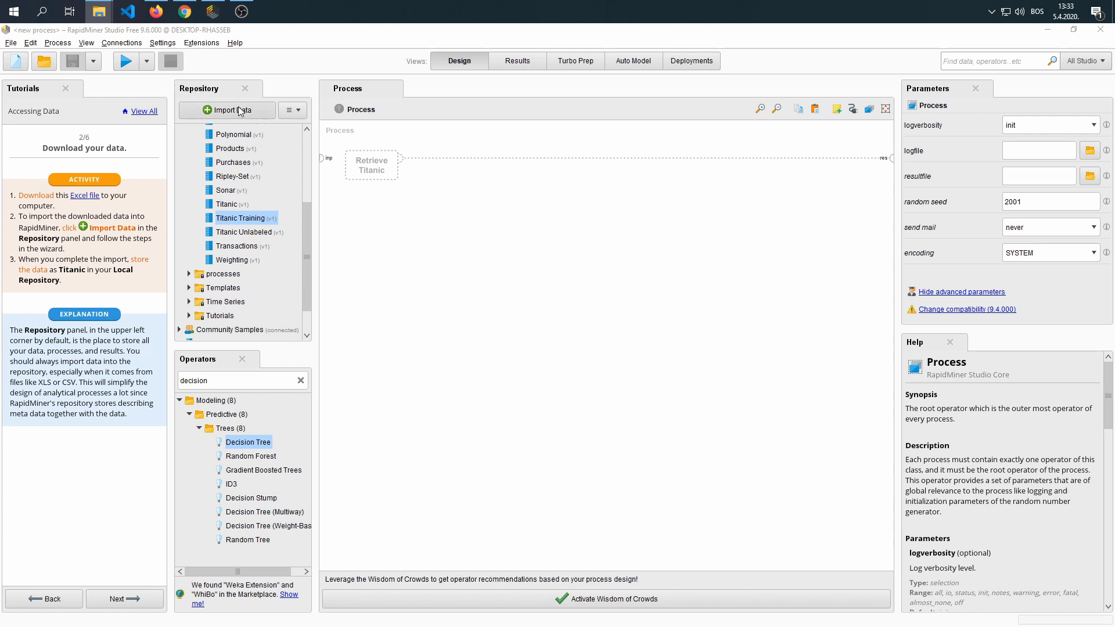
Import Titanic+Data (1).xls from My Computer and continue to the cell selection step
click(227, 110)
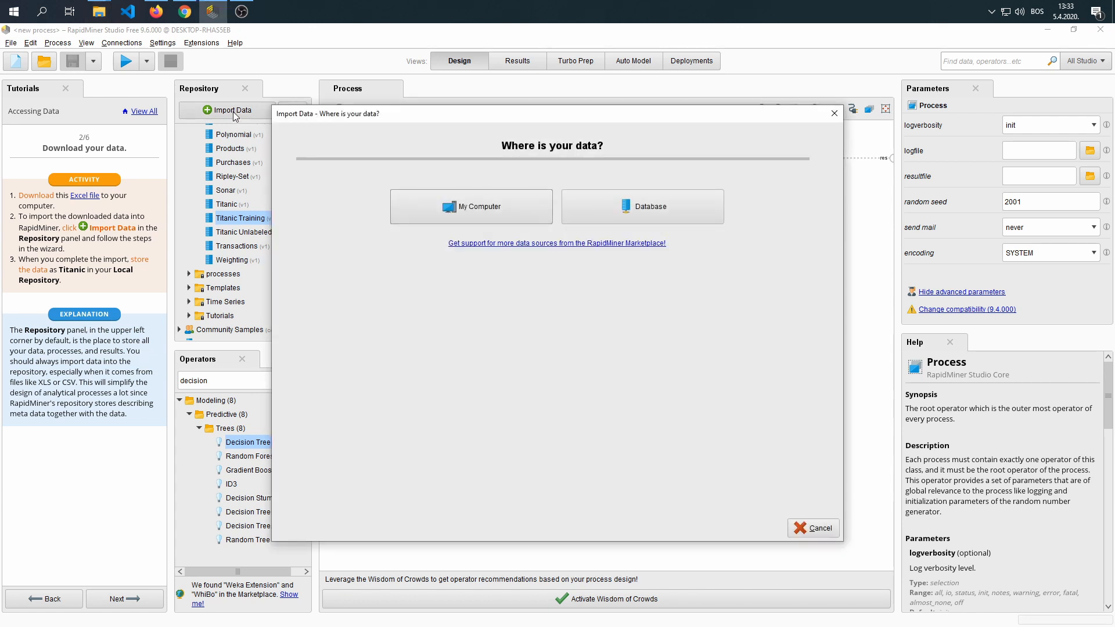
mouse_move(658, 80)
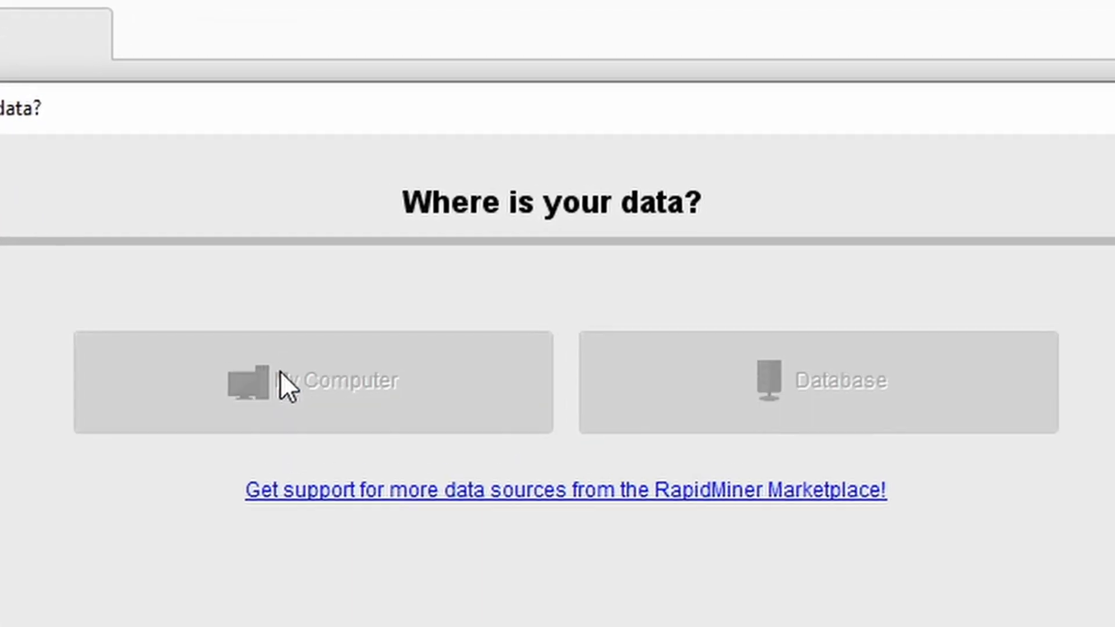
click(311, 381)
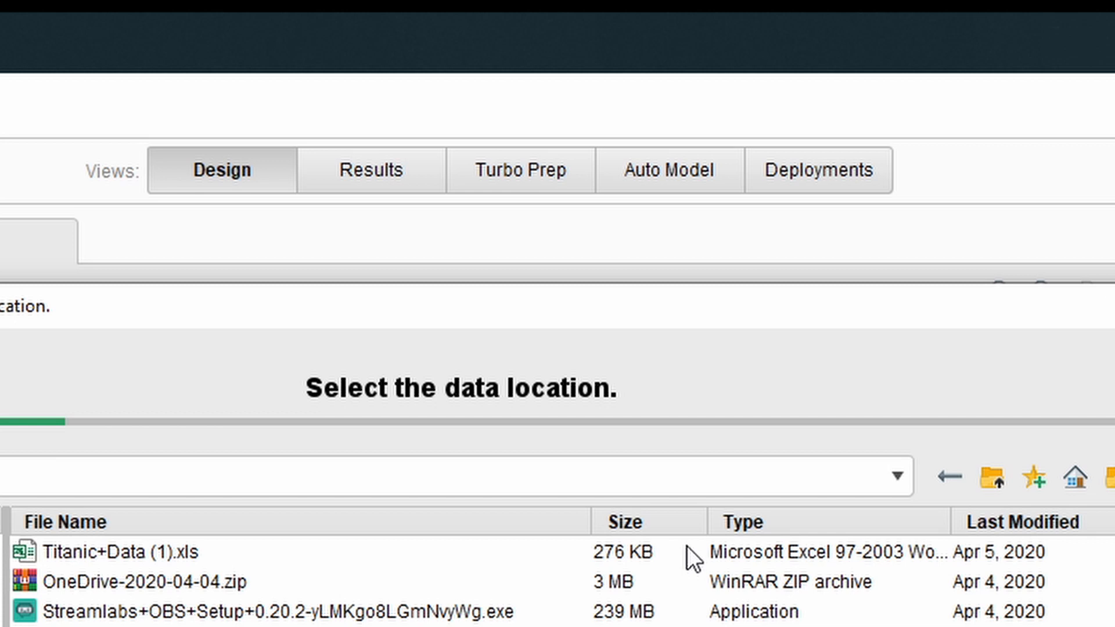
click(121, 551)
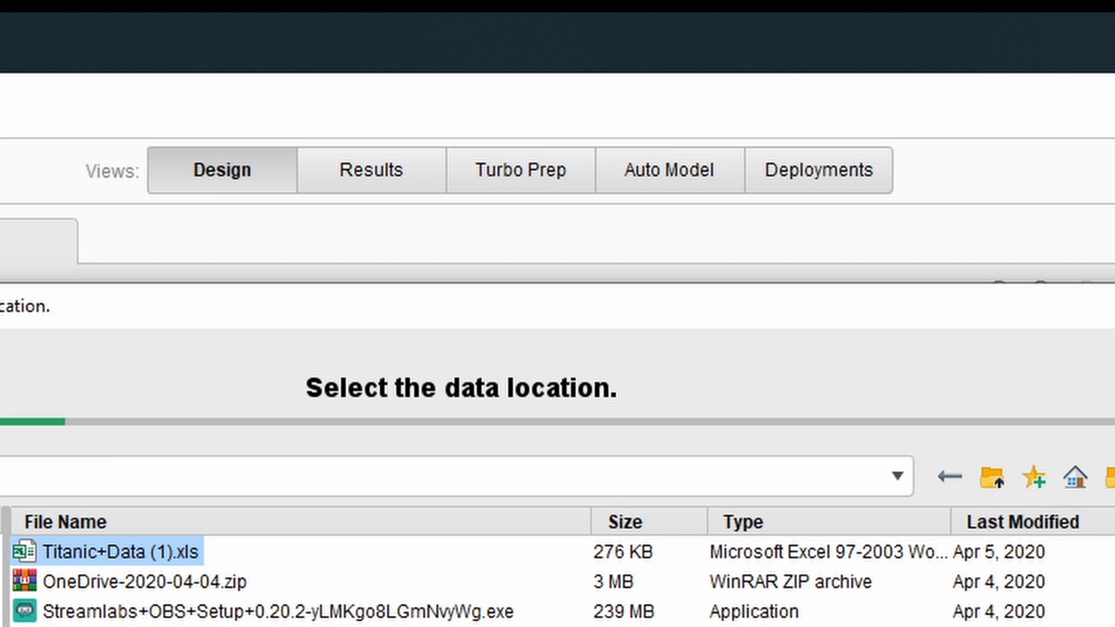
click(762, 527)
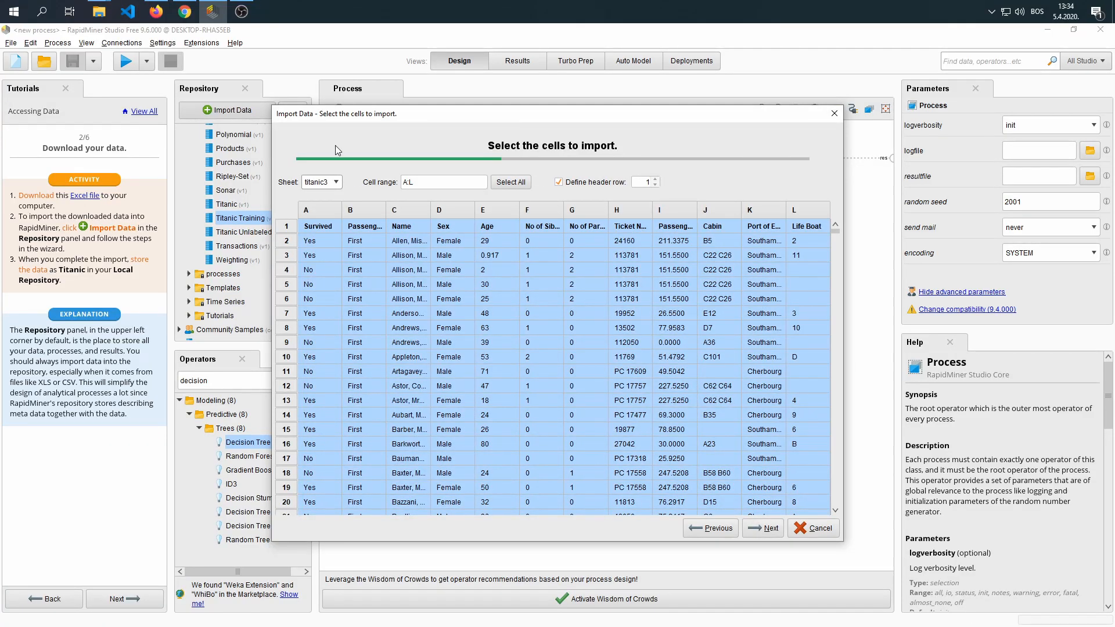
click(335, 181)
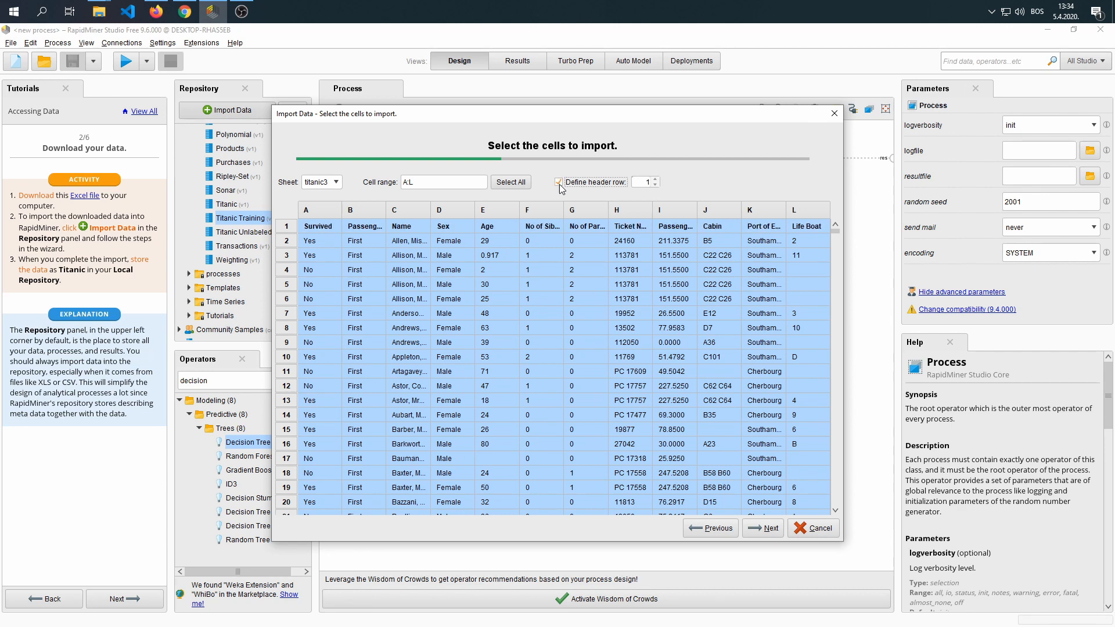
Continue to the Format your columns step of the import wizard
click(769, 527)
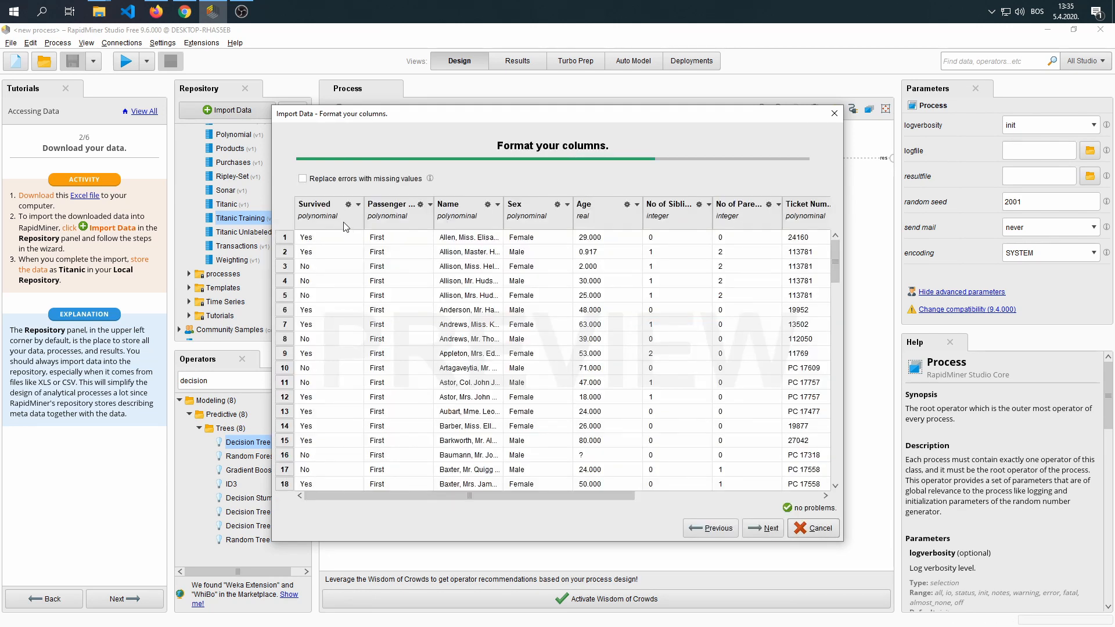
mouse_move(325, 217)
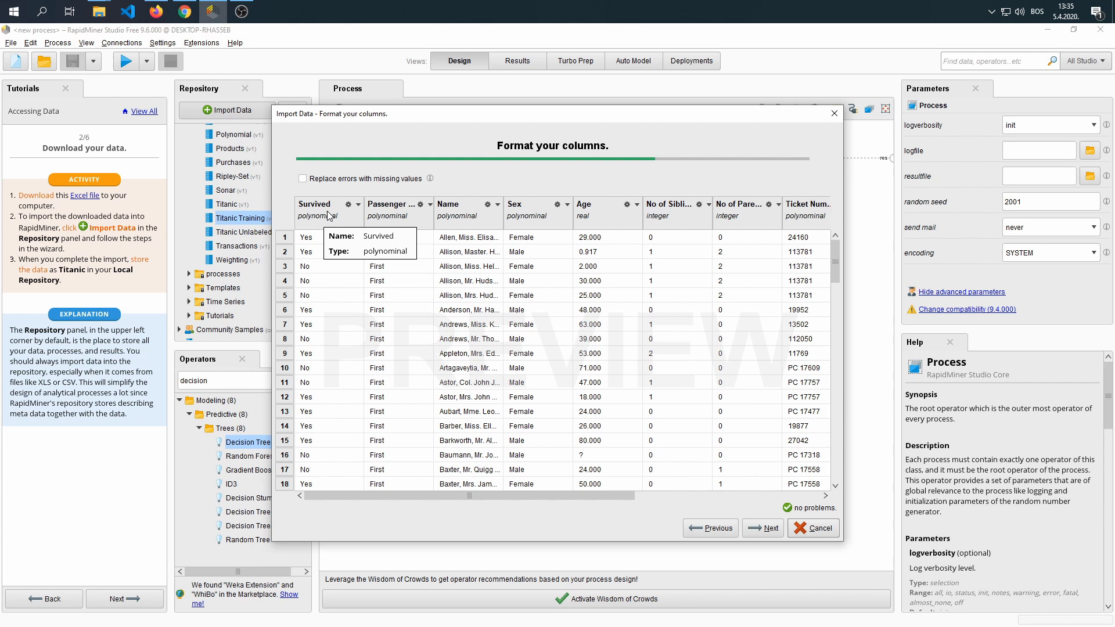
mouse_move(306, 242)
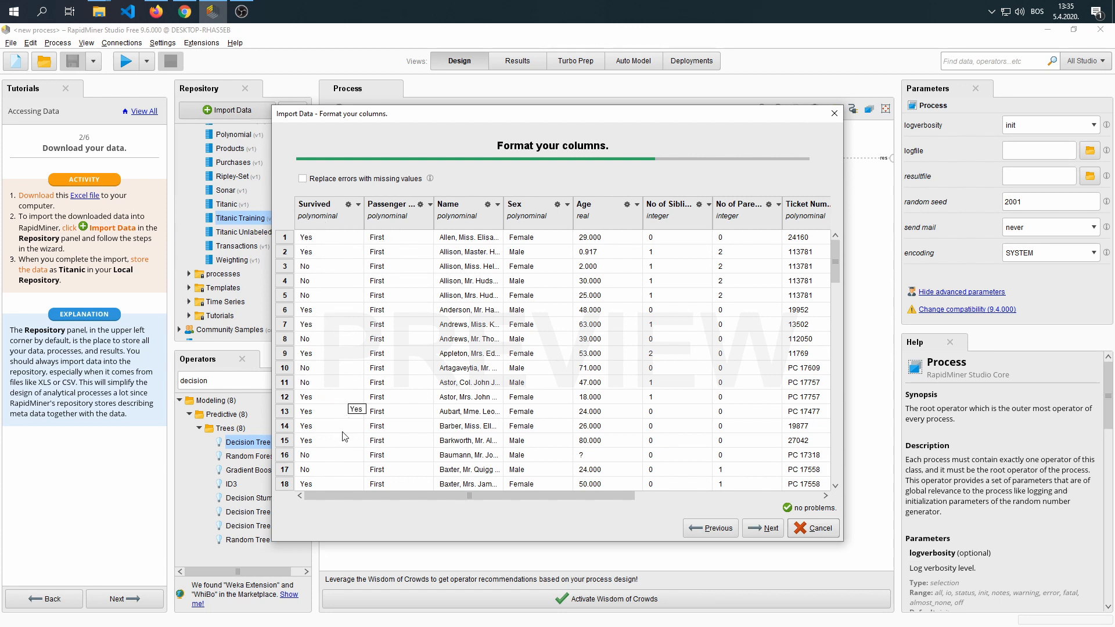
mouse_move(340, 233)
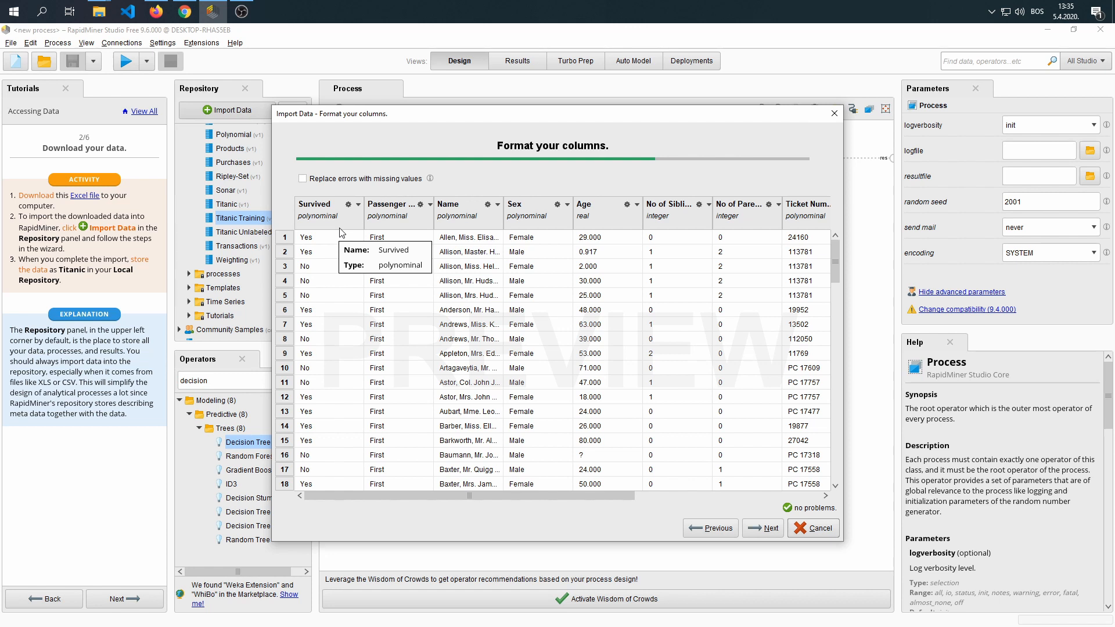
mouse_move(411, 233)
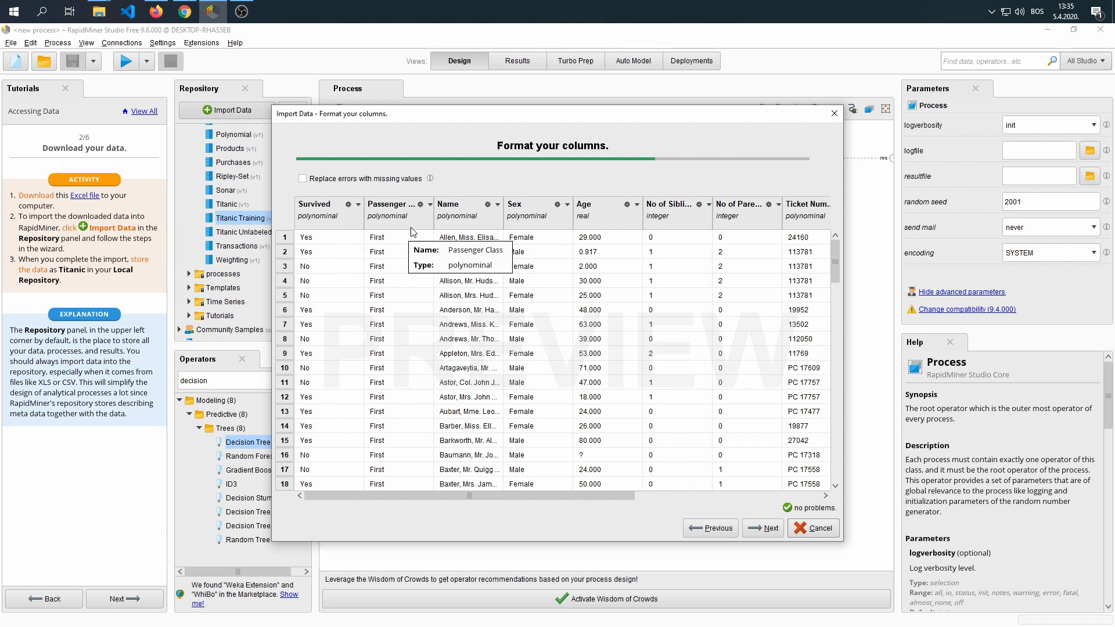
mouse_move(865, 275)
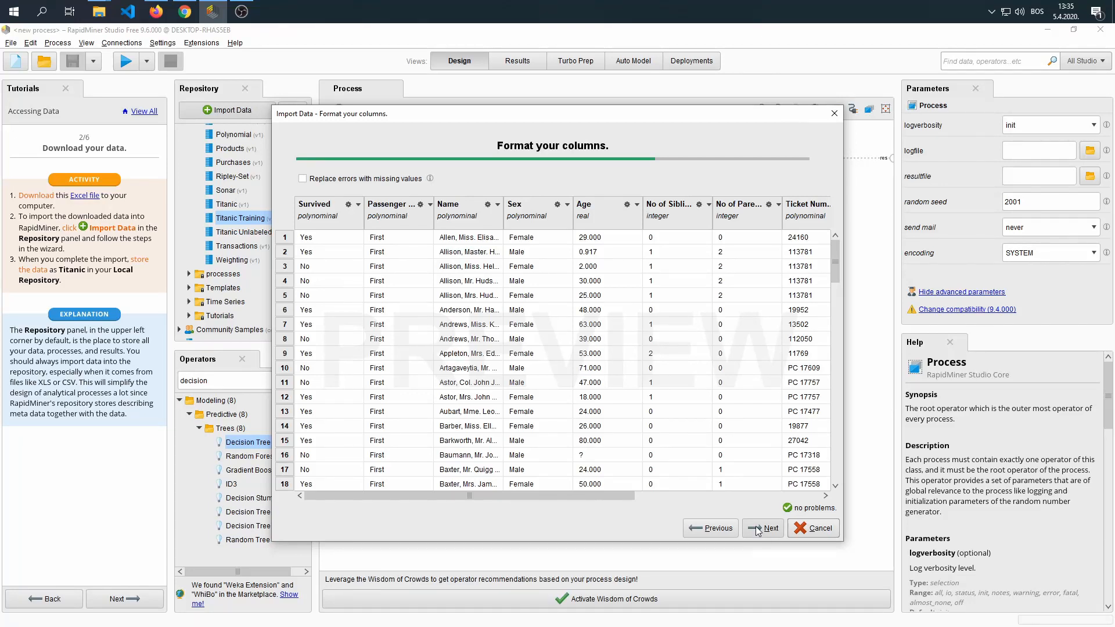
mouse_move(769, 528)
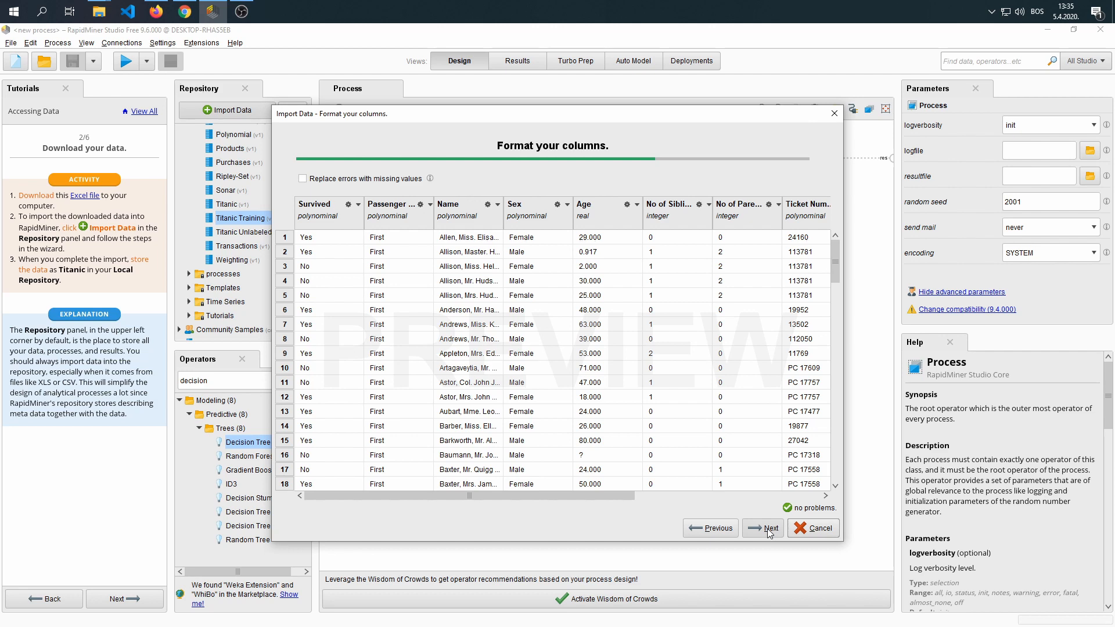
Store the Titanic data in the Local Repository data folder, finish the import, and go back to Design
click(767, 527)
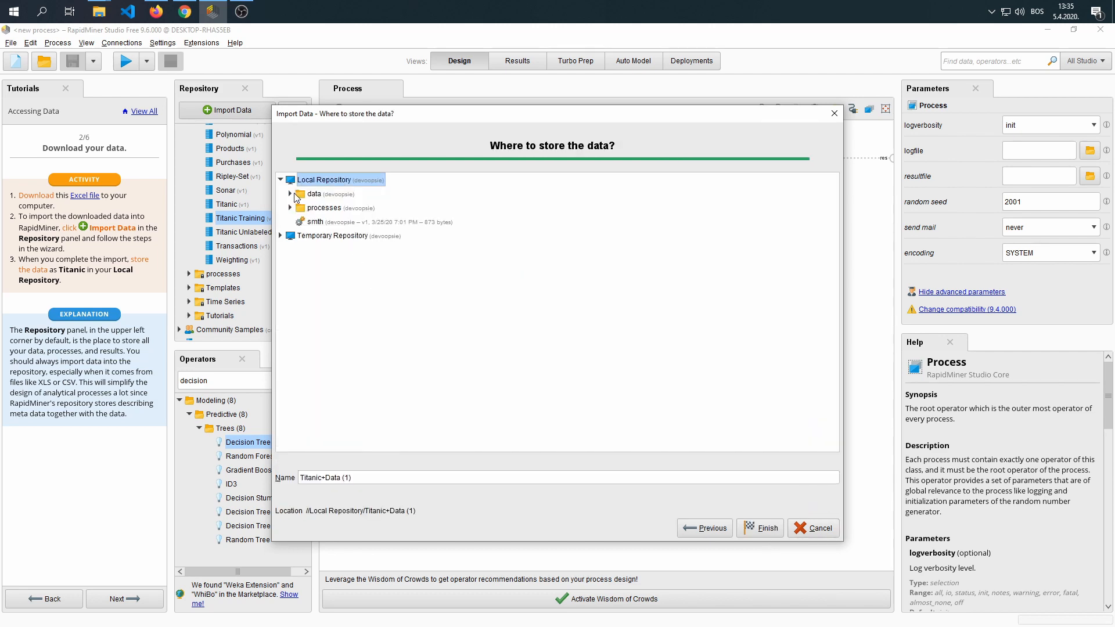
click(314, 194)
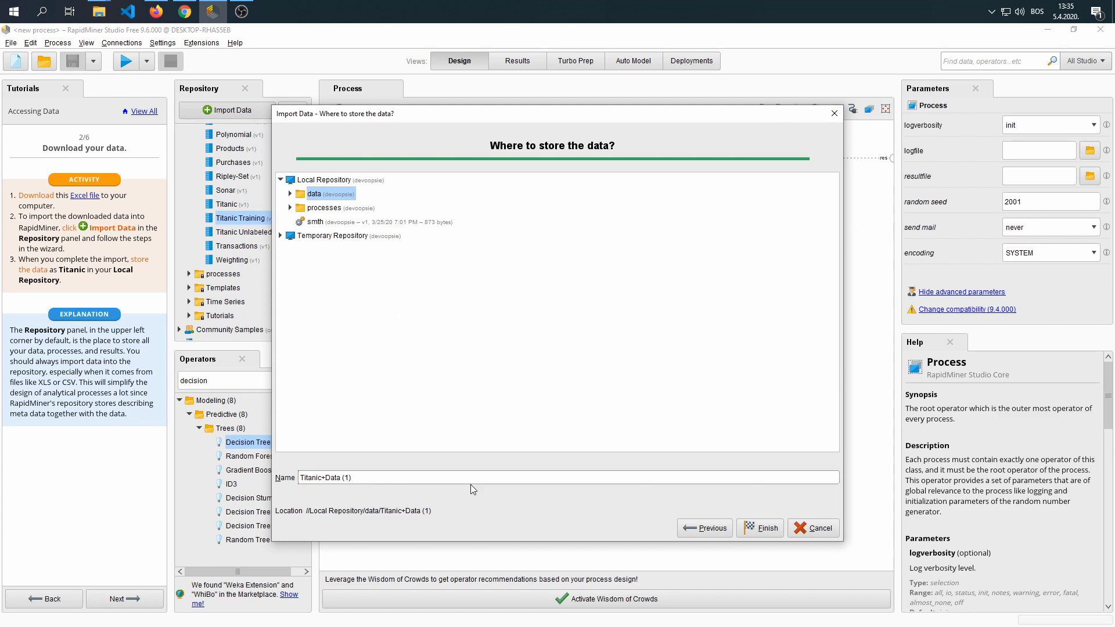
click(760, 527)
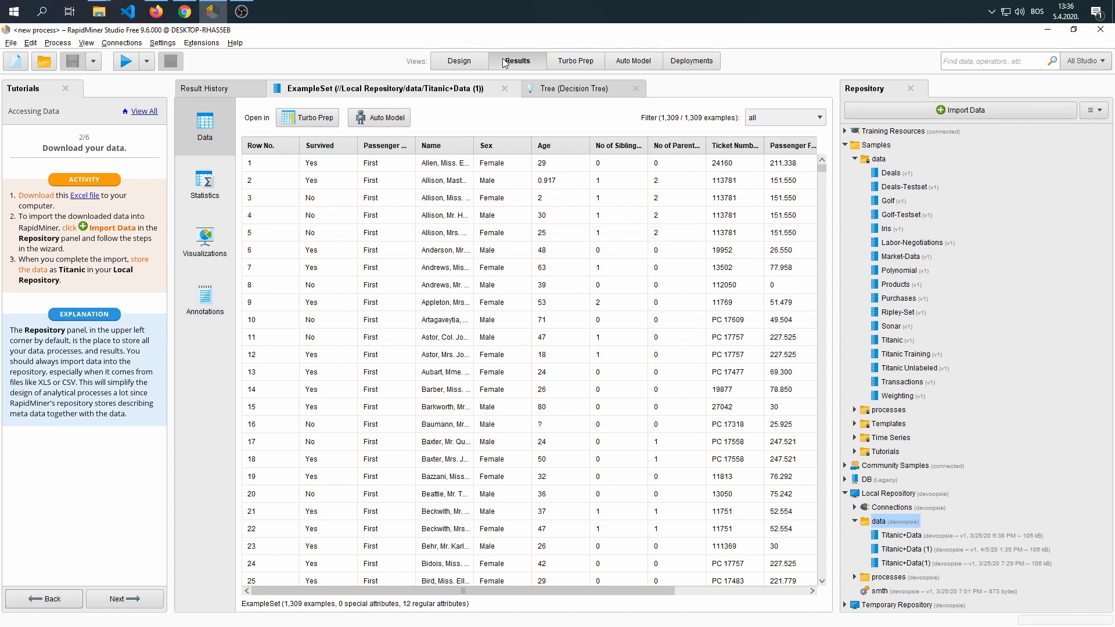
click(459, 61)
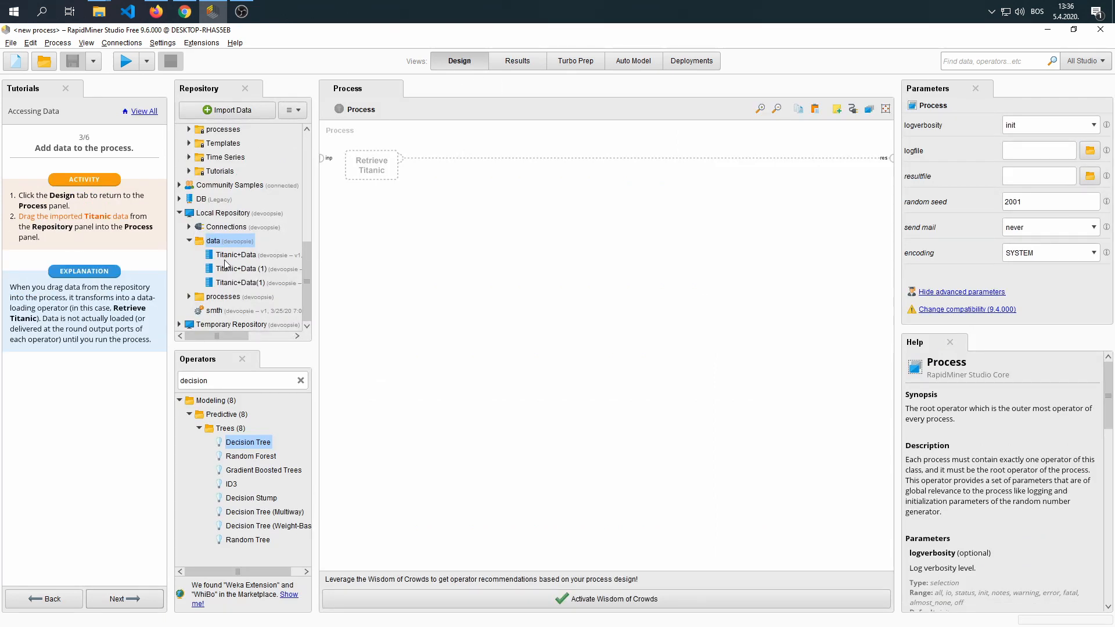
Add the Titanic+Data(1) dataset to the process as a Retrieve operator
click(242, 268)
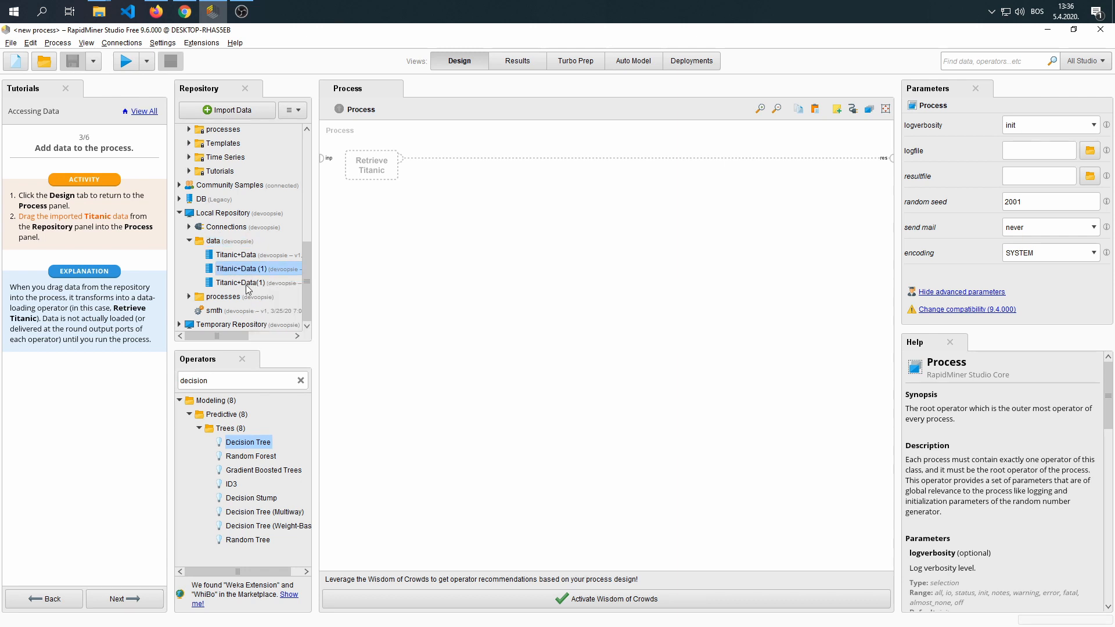
click(242, 282)
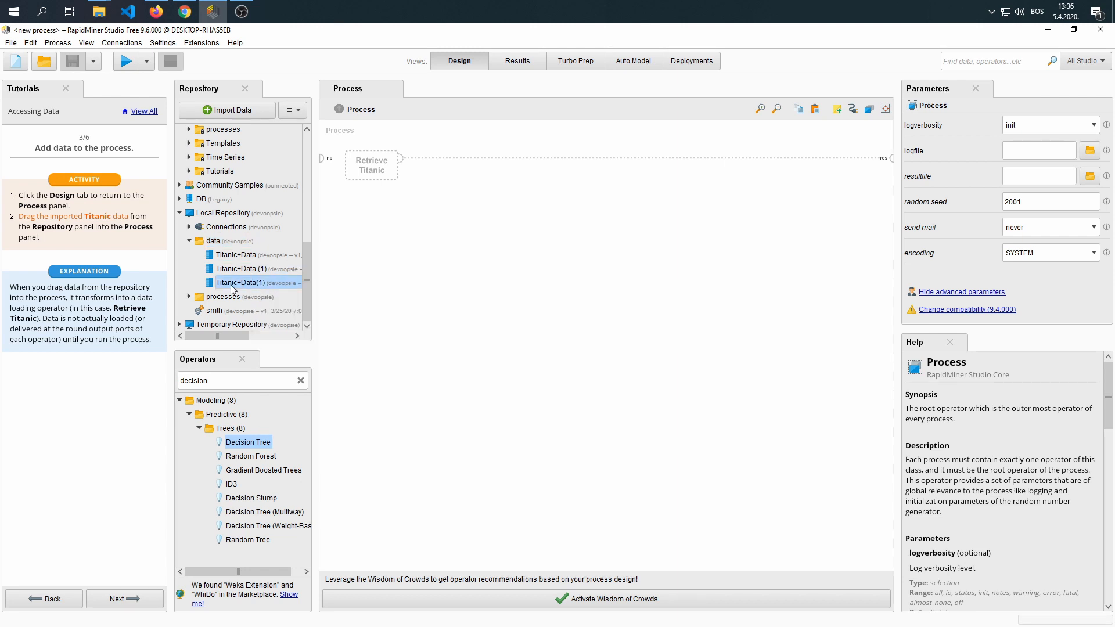
drag(250, 282, 370, 164)
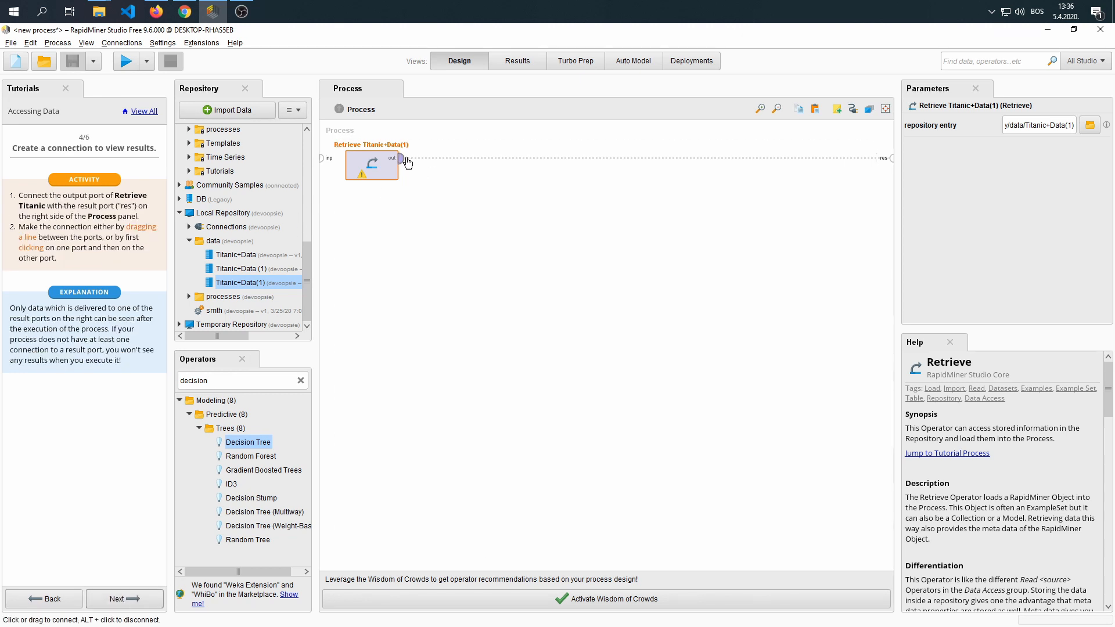
Wire the Retrieve operator's out port to the process res port and reposition the operator
click(400, 157)
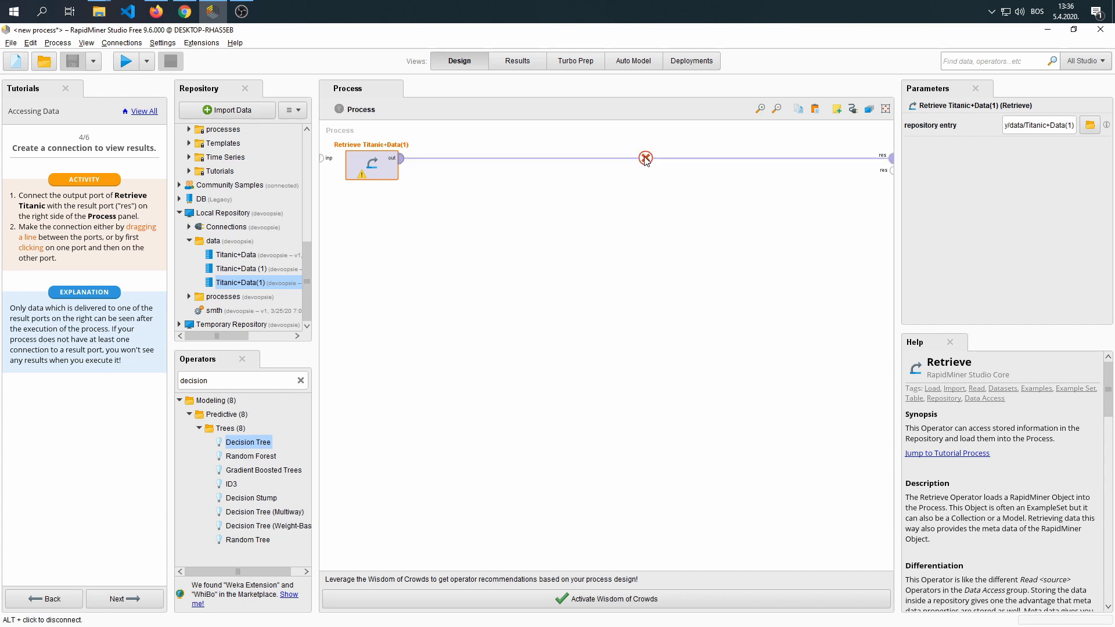
click(392, 158)
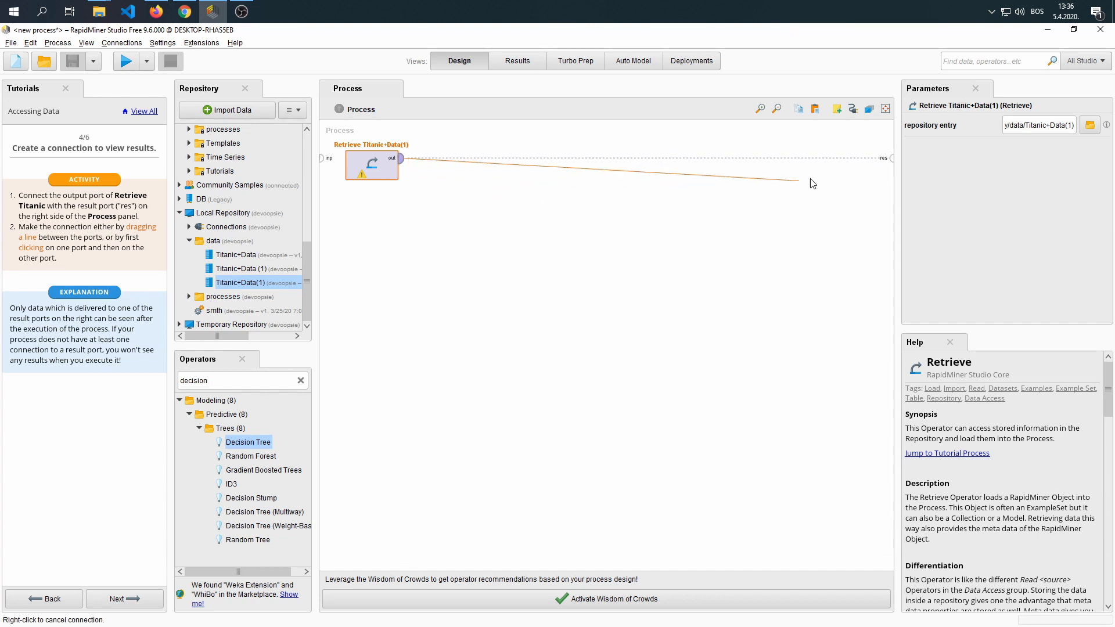
click(399, 158)
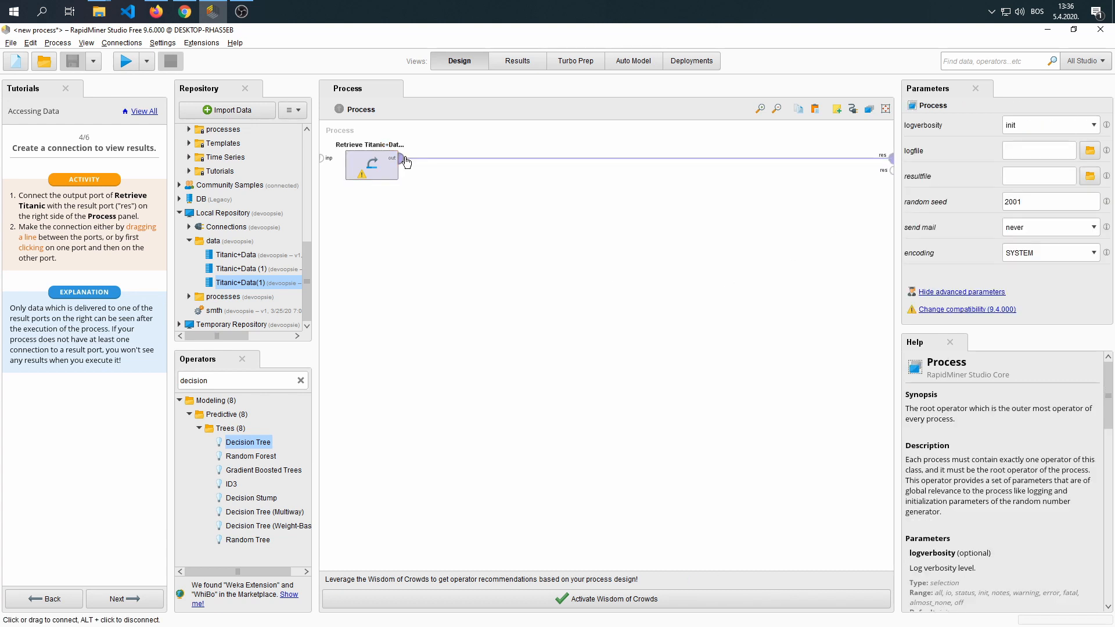
drag(370, 164, 370, 461)
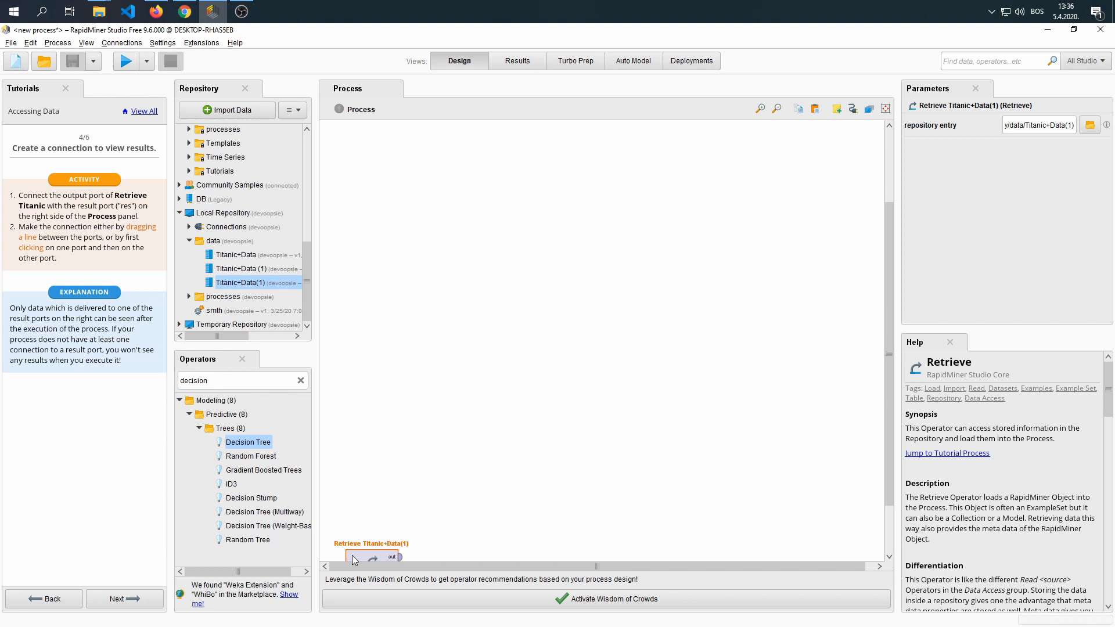
mouse_move(391, 557)
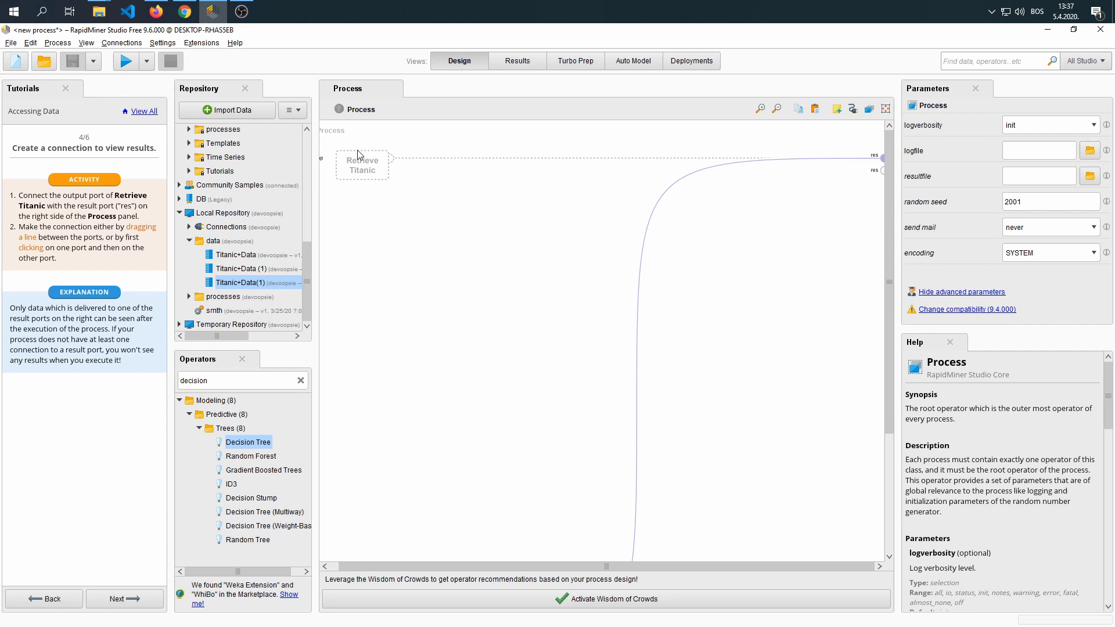
mouse_move(378, 144)
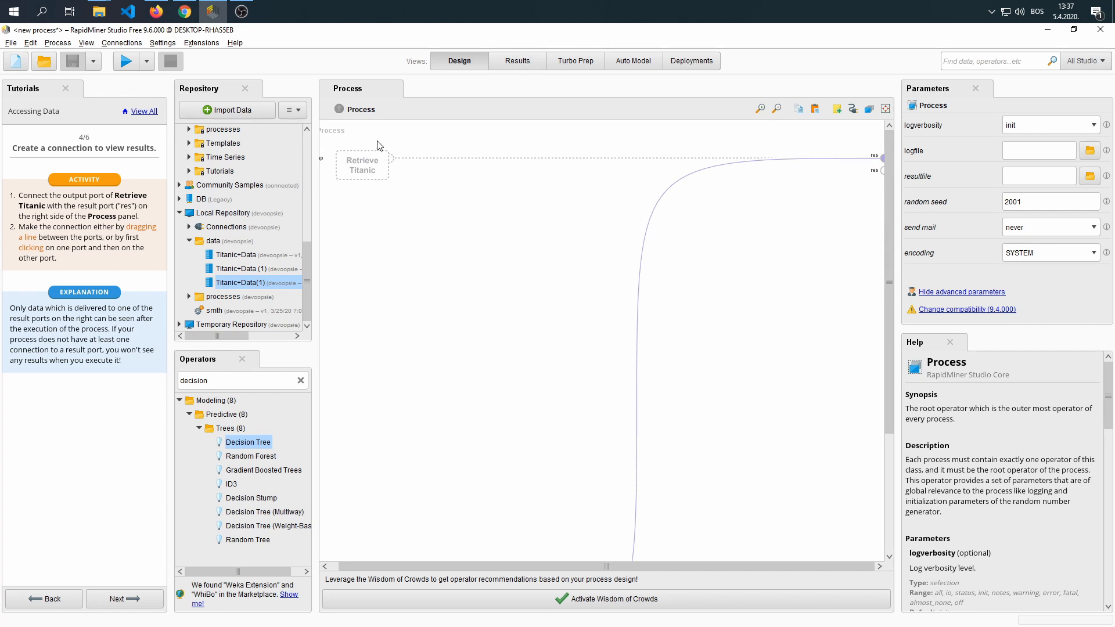
mouse_move(589, 230)
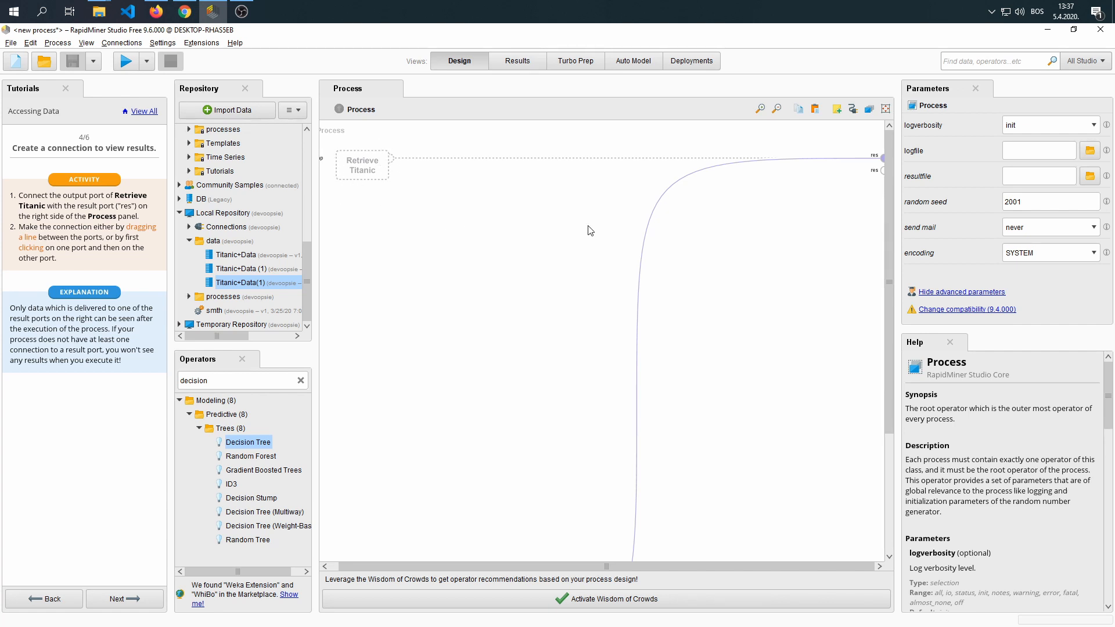
Run the process to produce the 1,309-passenger ExampleSet, then select the Retrieve Titanic operator in Design
click(124, 600)
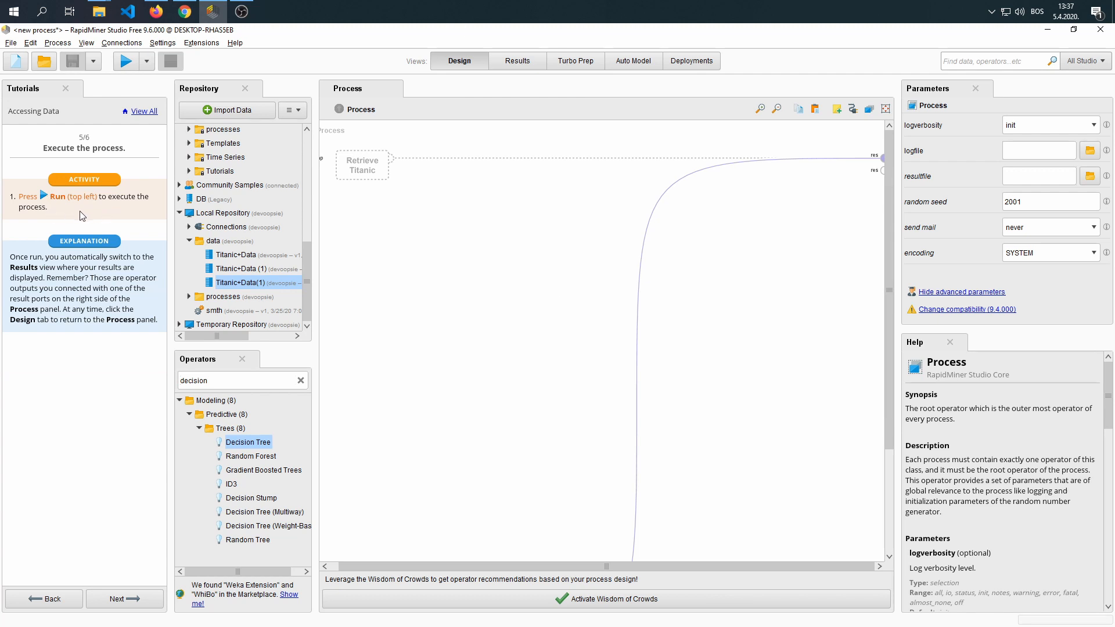
click(127, 61)
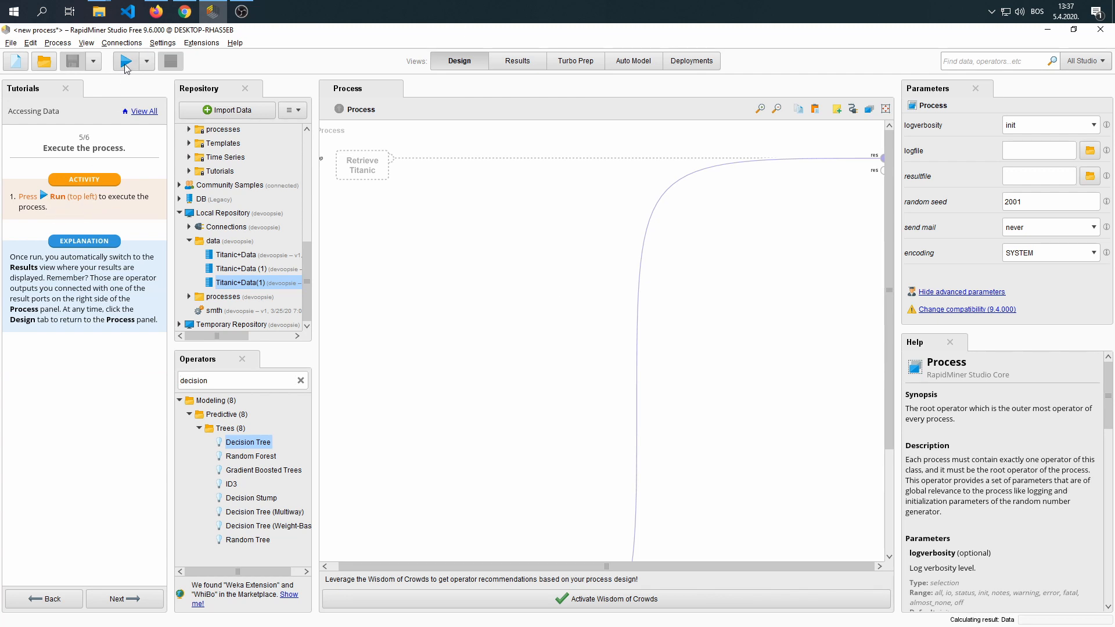
click(127, 62)
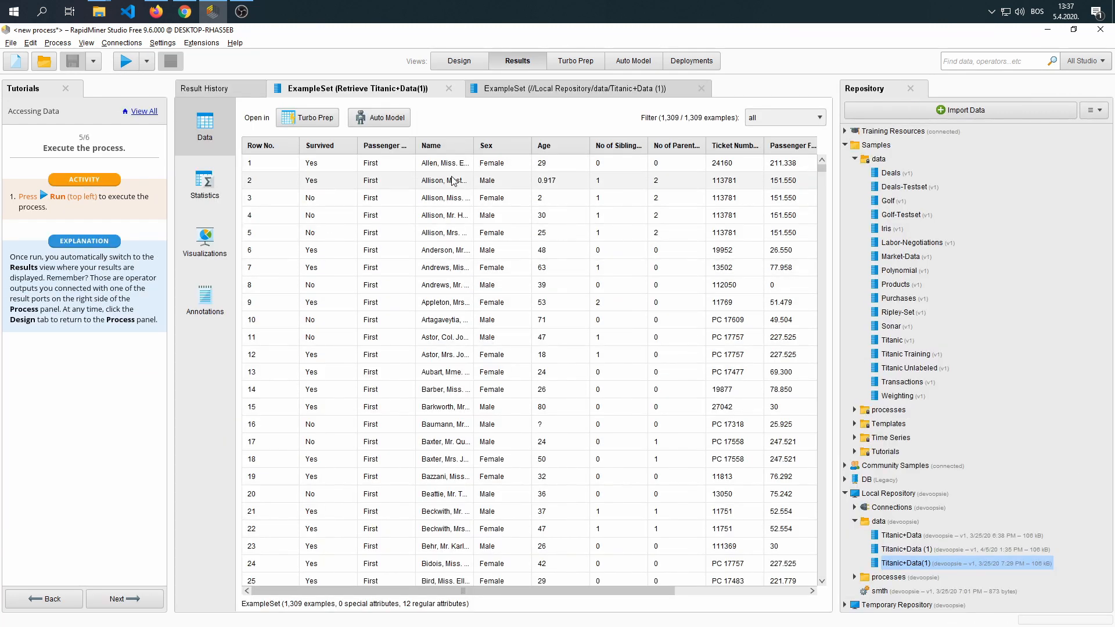
click(459, 61)
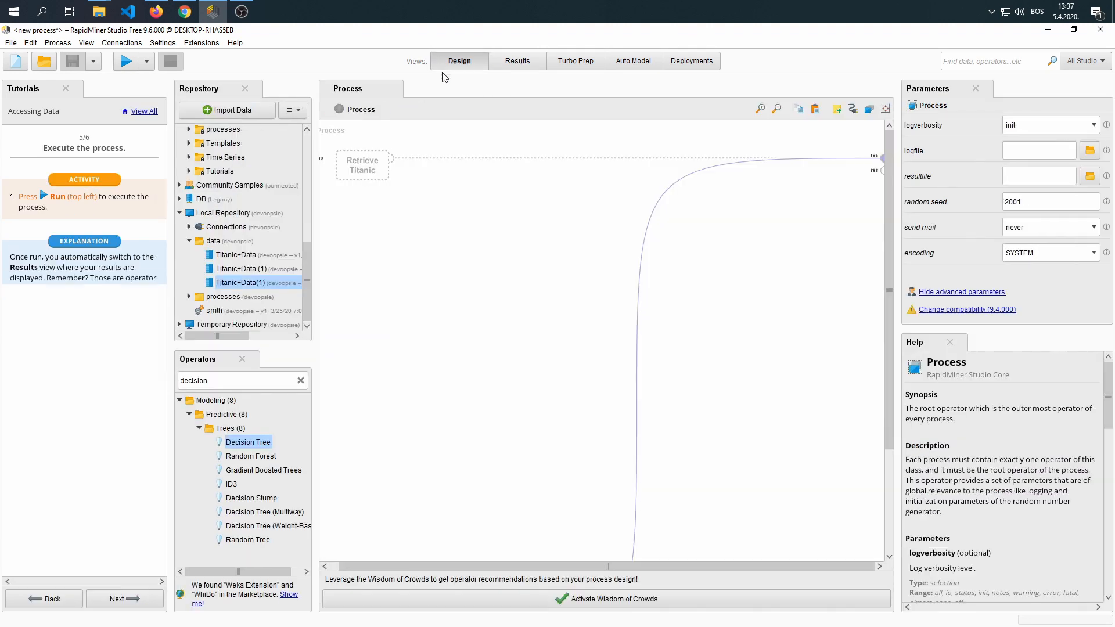
click(362, 164)
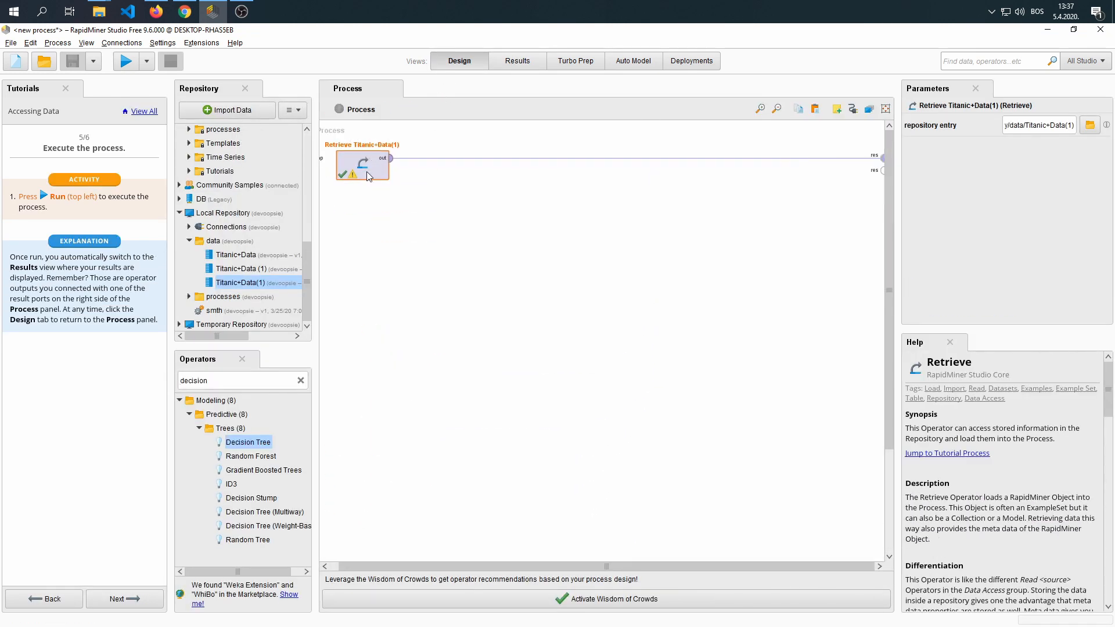
mouse_move(665, 204)
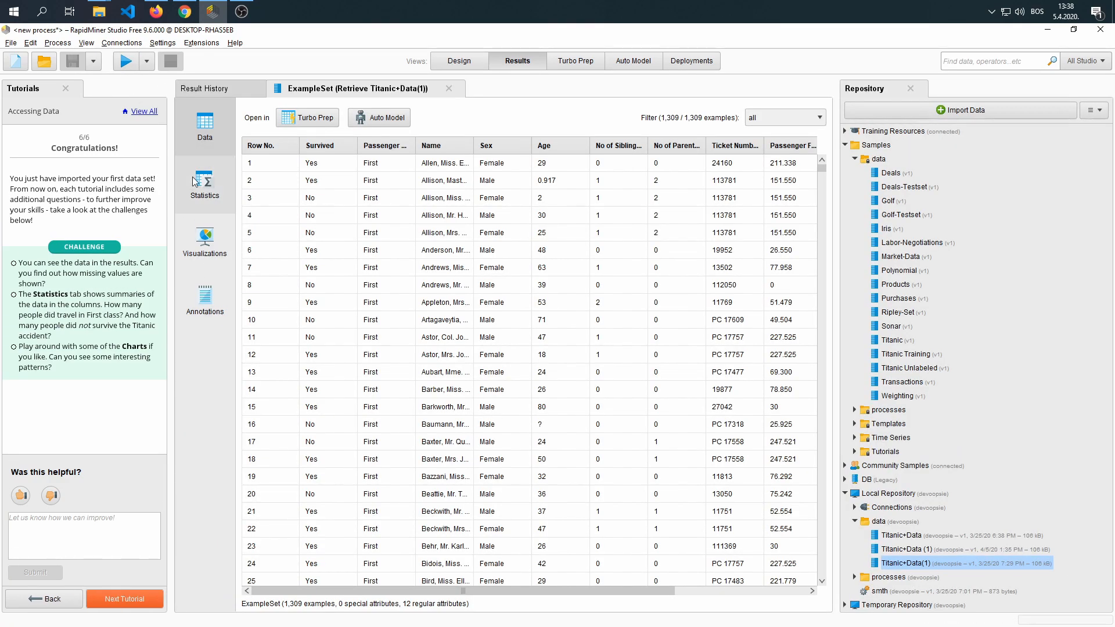
mouse_move(455, 179)
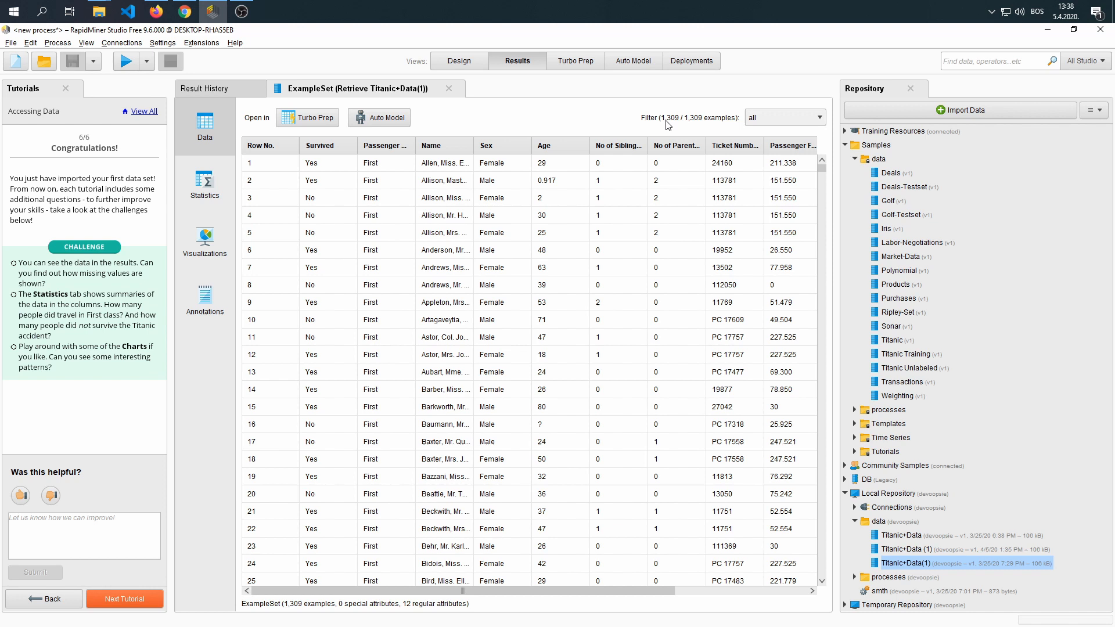
mouse_move(674, 126)
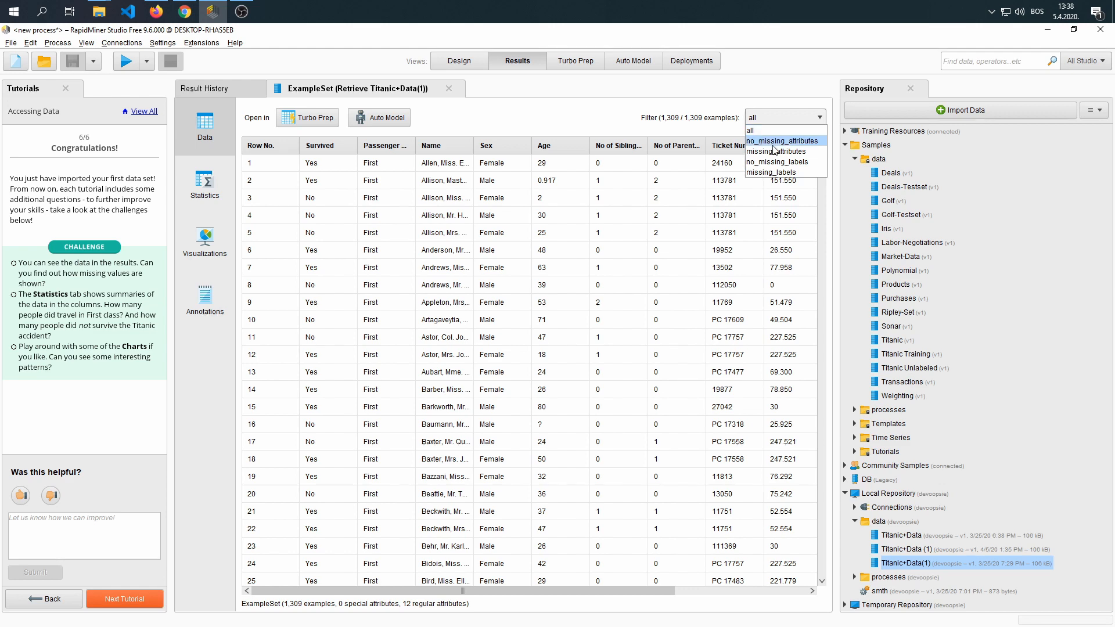
Filter the results to no_missing_attributes, then to missing_attributes showing 1,129 of 1,309 examples
click(783, 141)
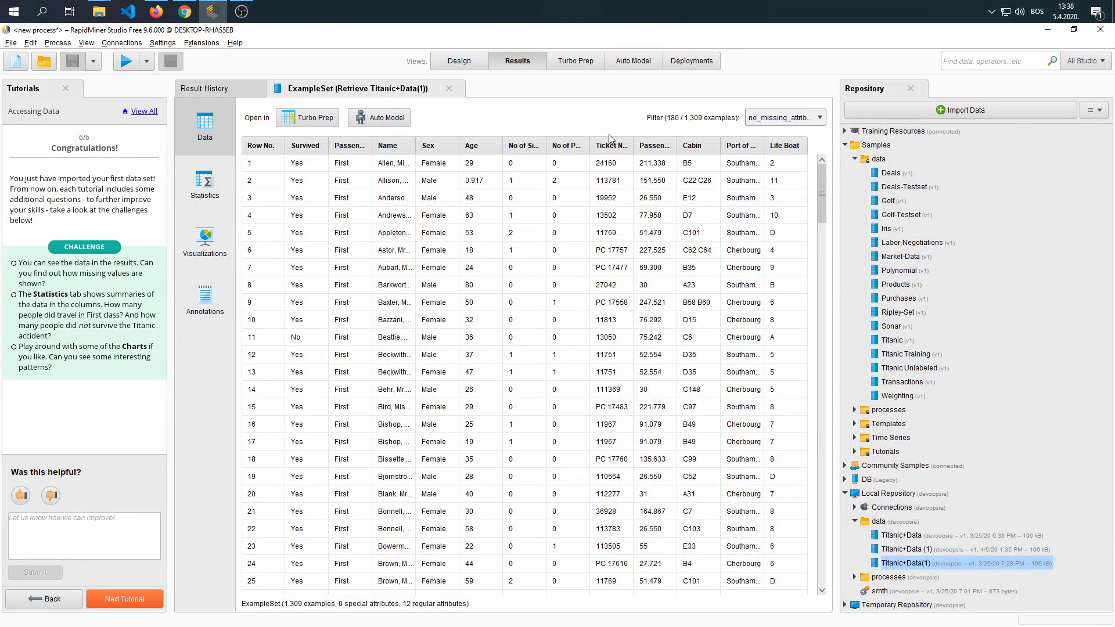
mouse_move(682, 125)
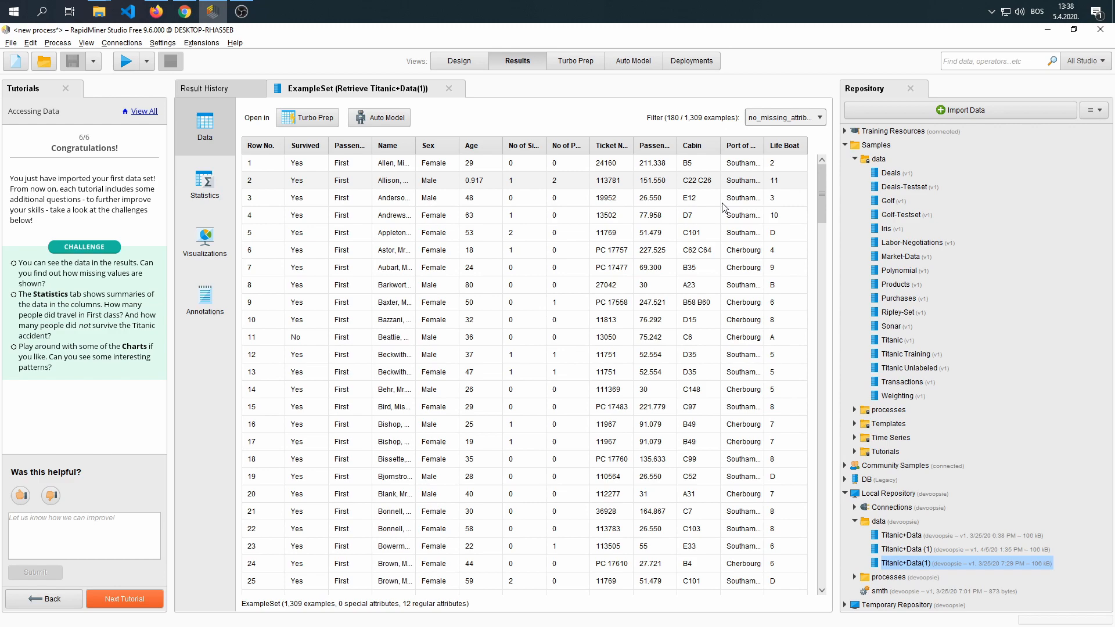
scroll(down, 3)
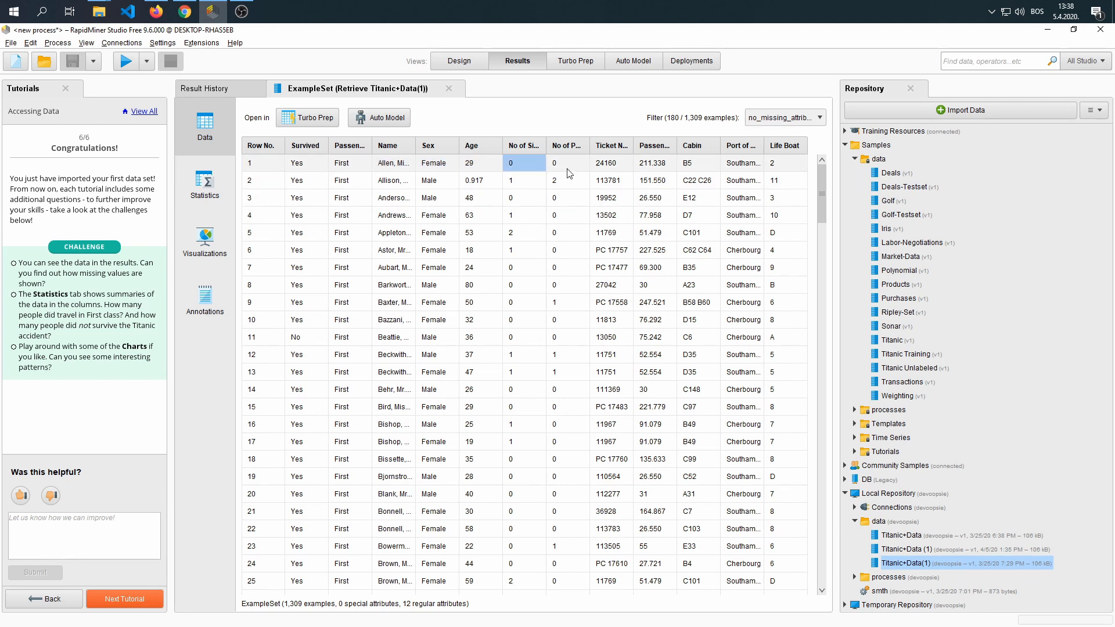
click(817, 116)
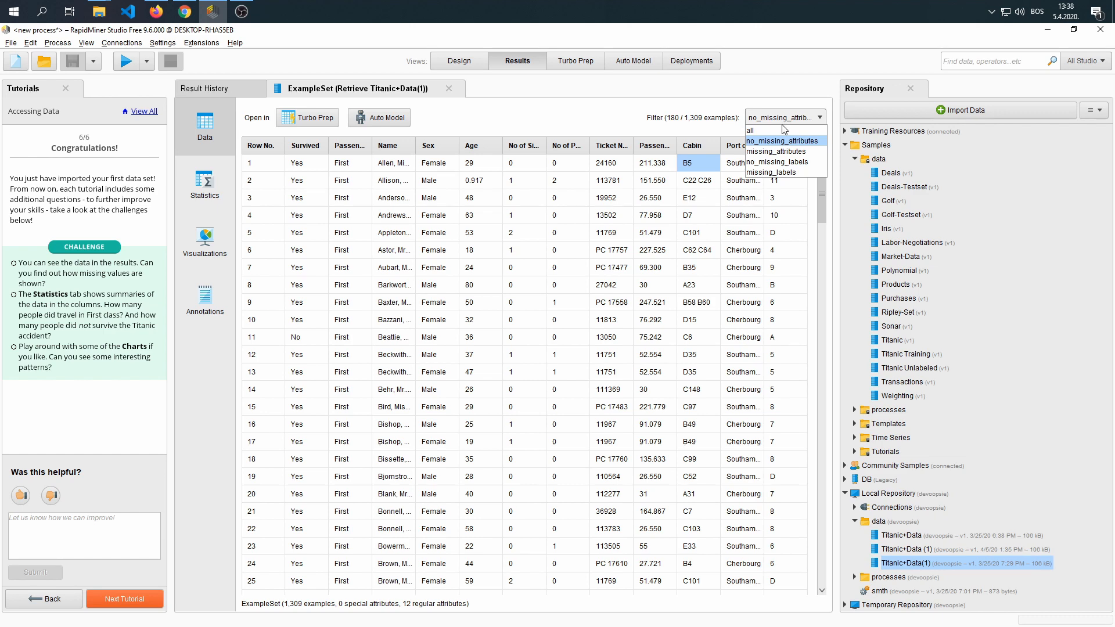
mouse_move(781, 151)
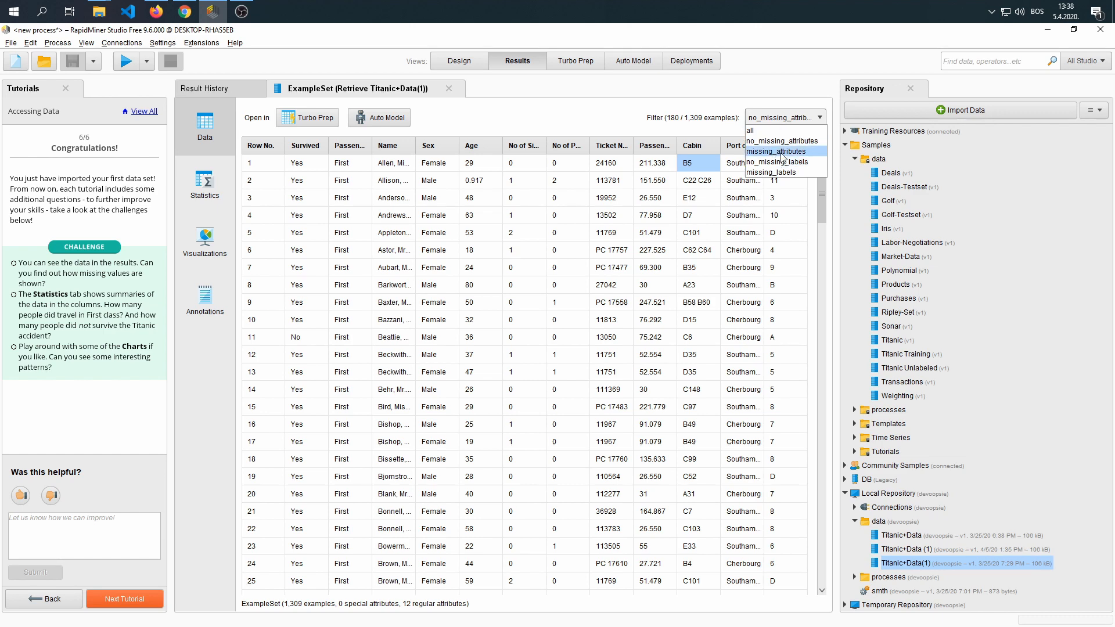
click(775, 151)
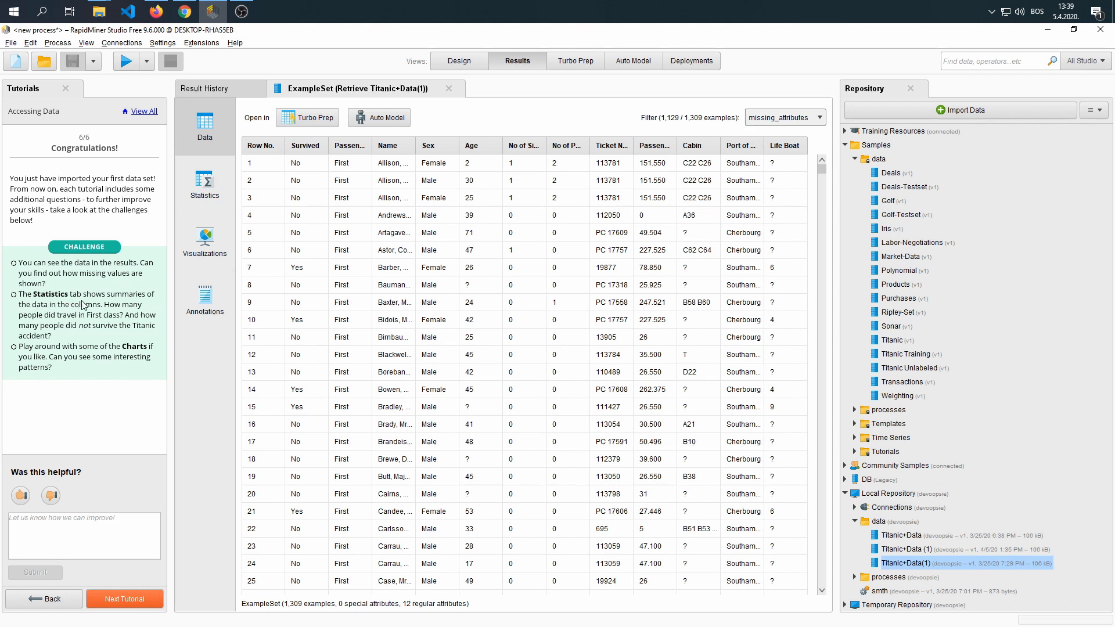
mouse_move(78, 316)
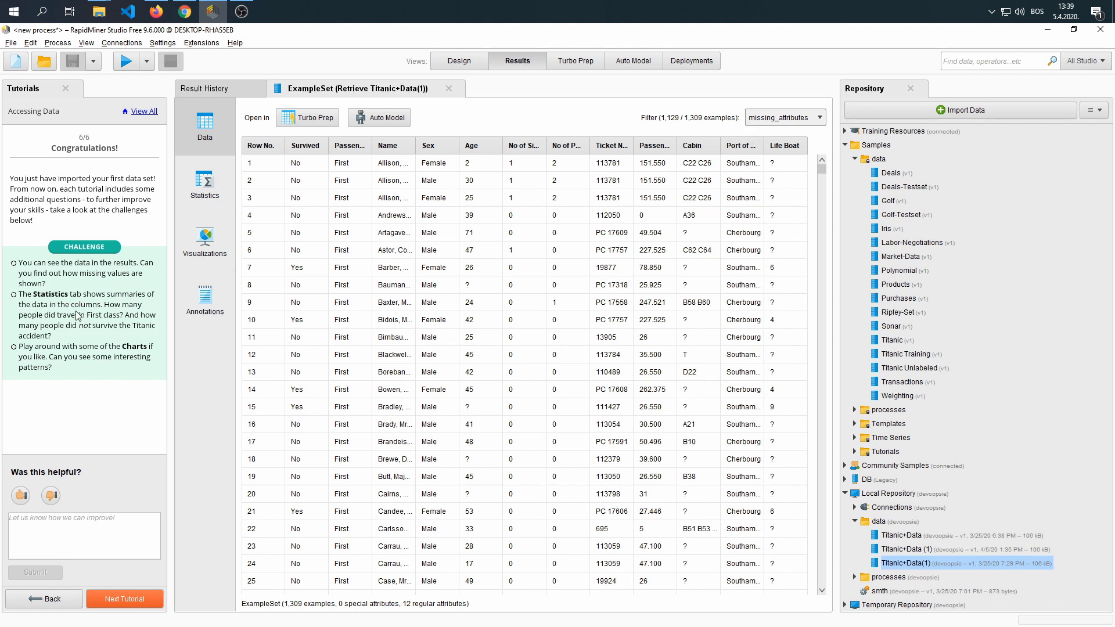
mouse_move(93, 325)
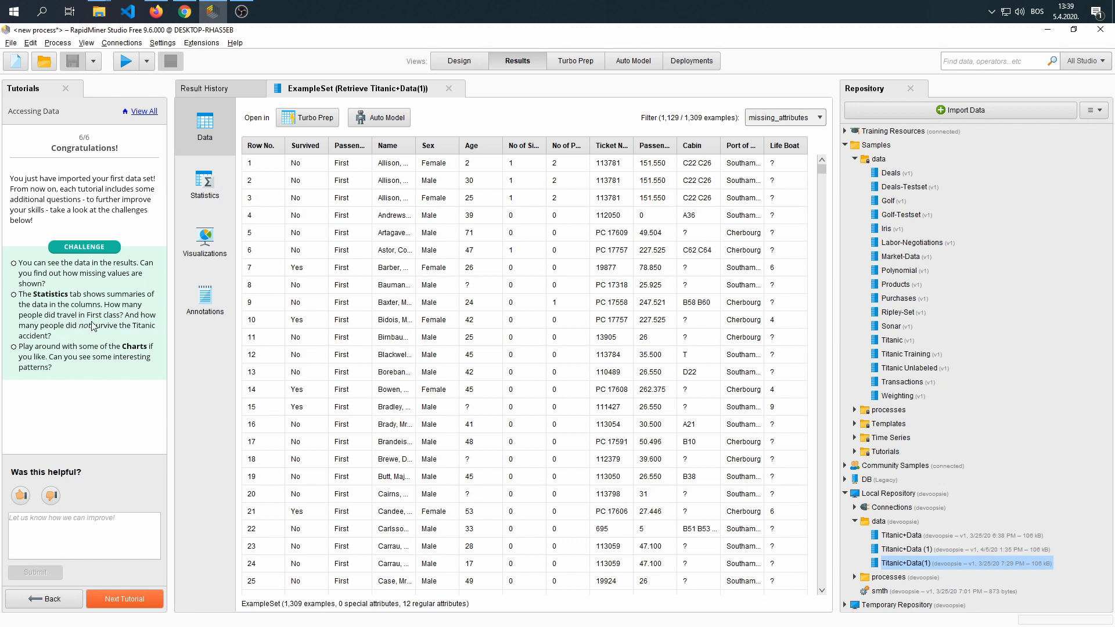
mouse_move(117, 339)
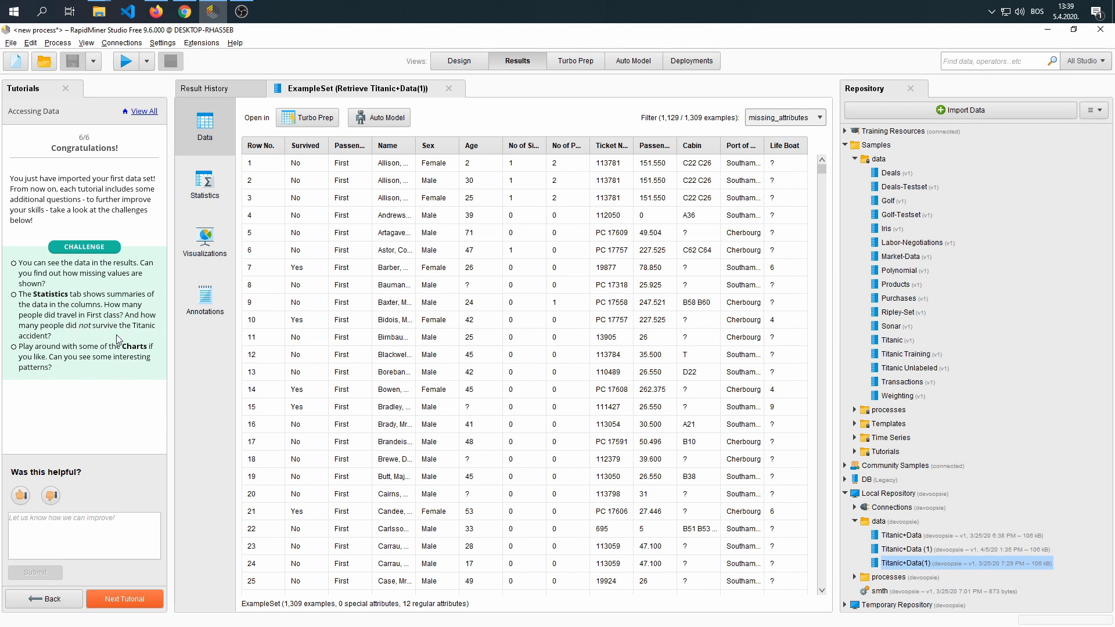
mouse_move(207, 192)
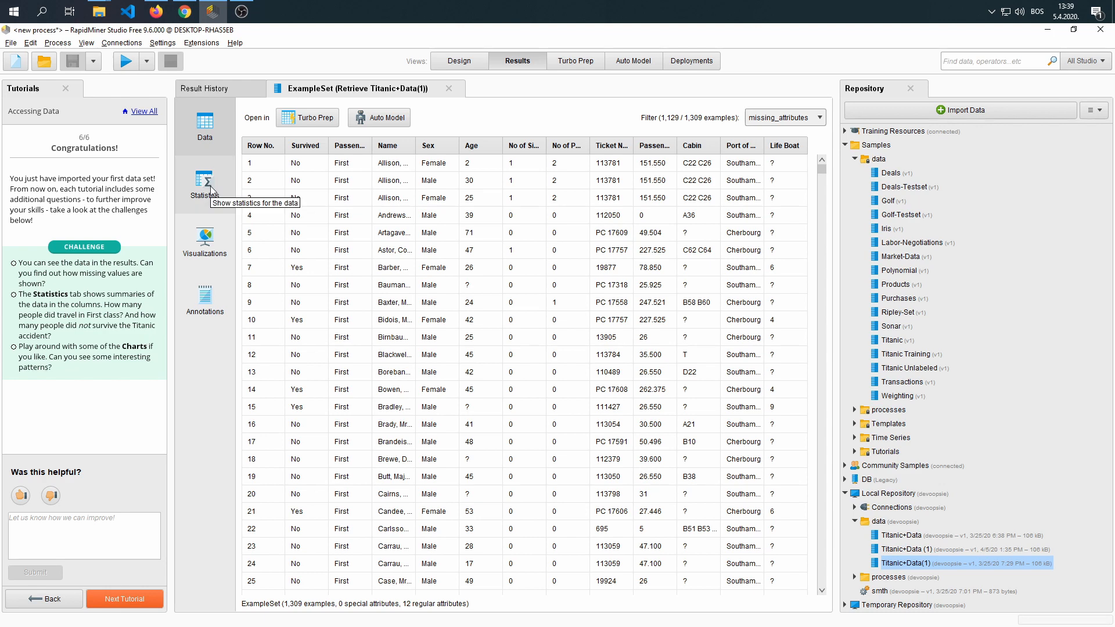
Review Passenger Class and Survived statistics and chart Survived counts as bars for Yes and No
click(205, 184)
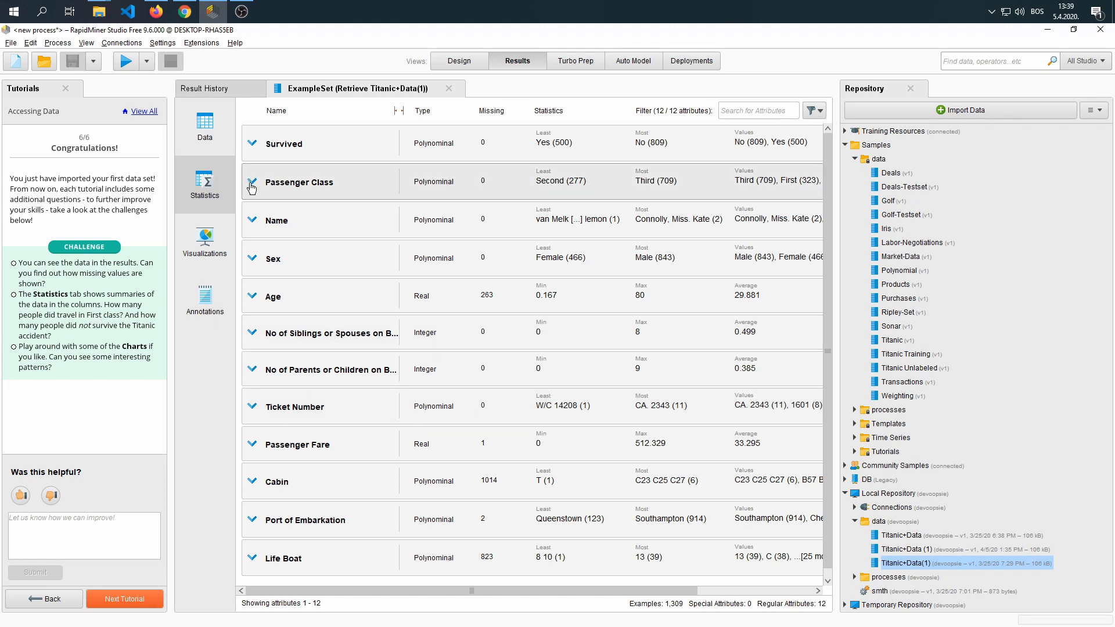
click(251, 183)
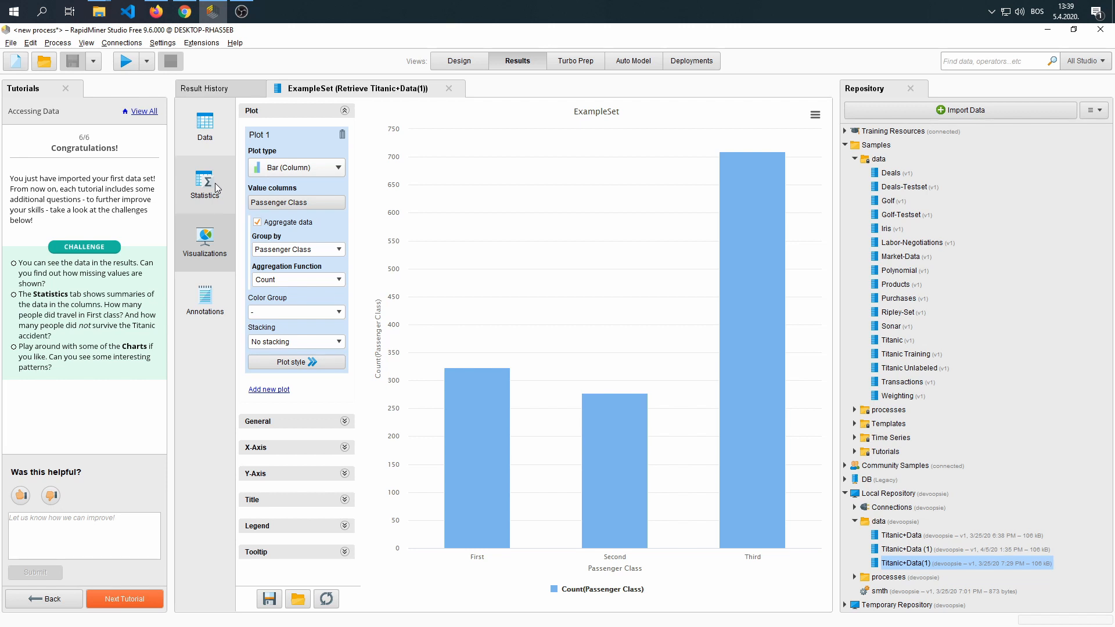
click(204, 186)
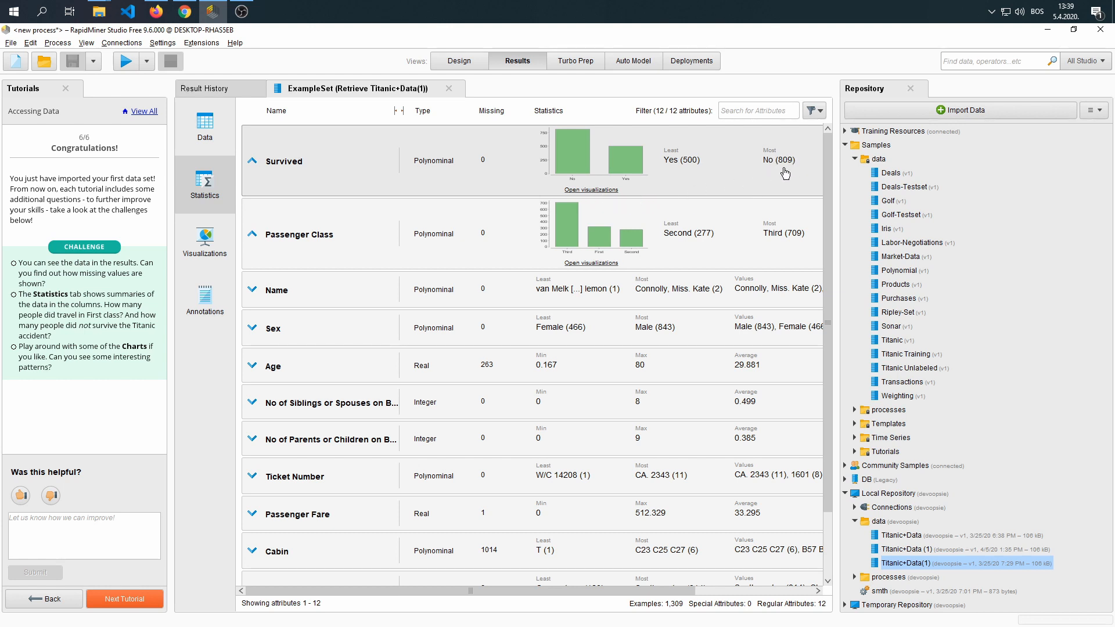
mouse_move(582, 195)
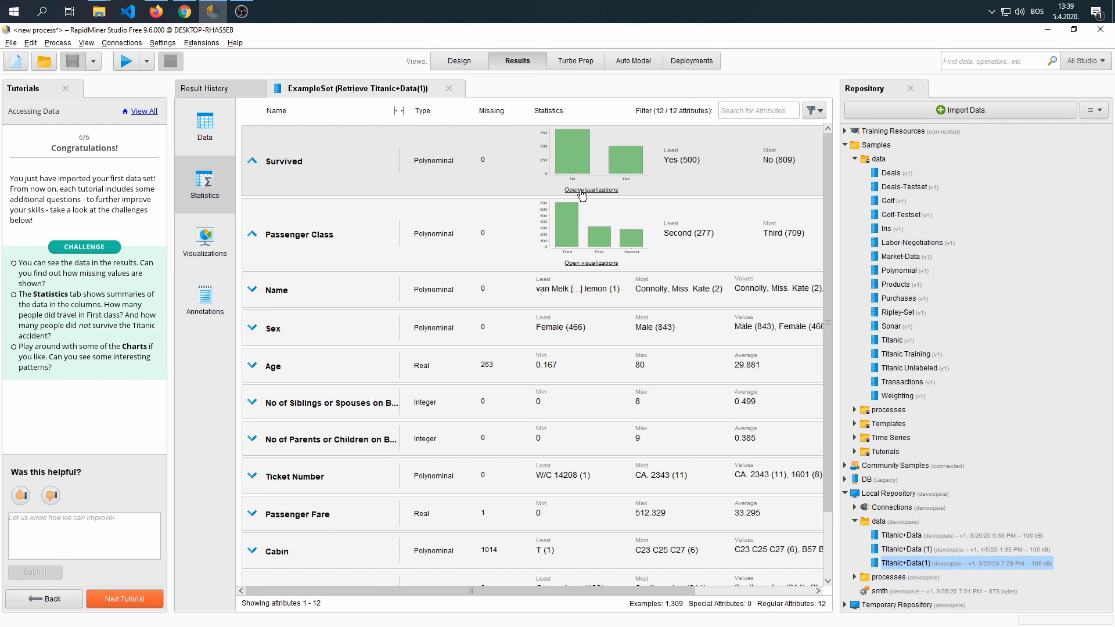
click(205, 235)
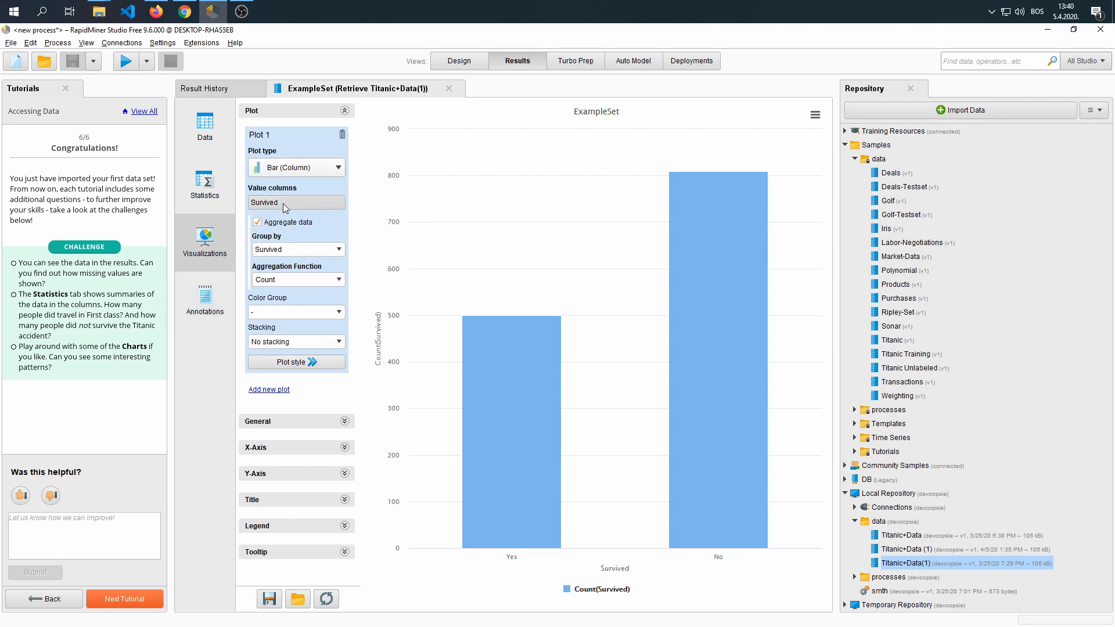
Make the chart a Scatter plot with Age on the X-axis and Passenger Fare as the value column
click(296, 167)
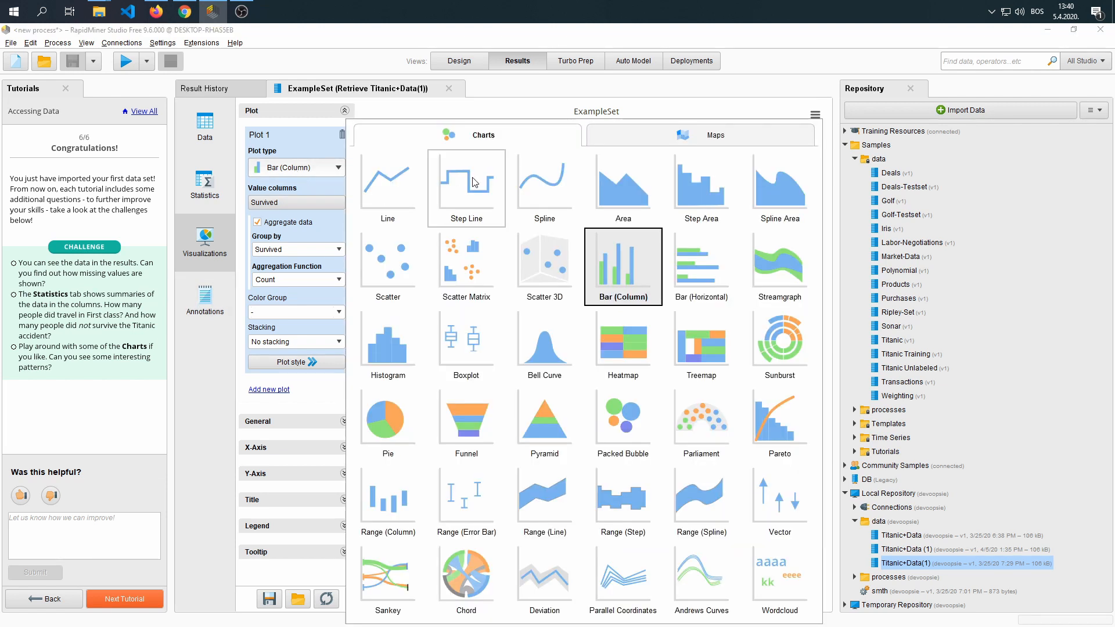
mouse_move(465, 173)
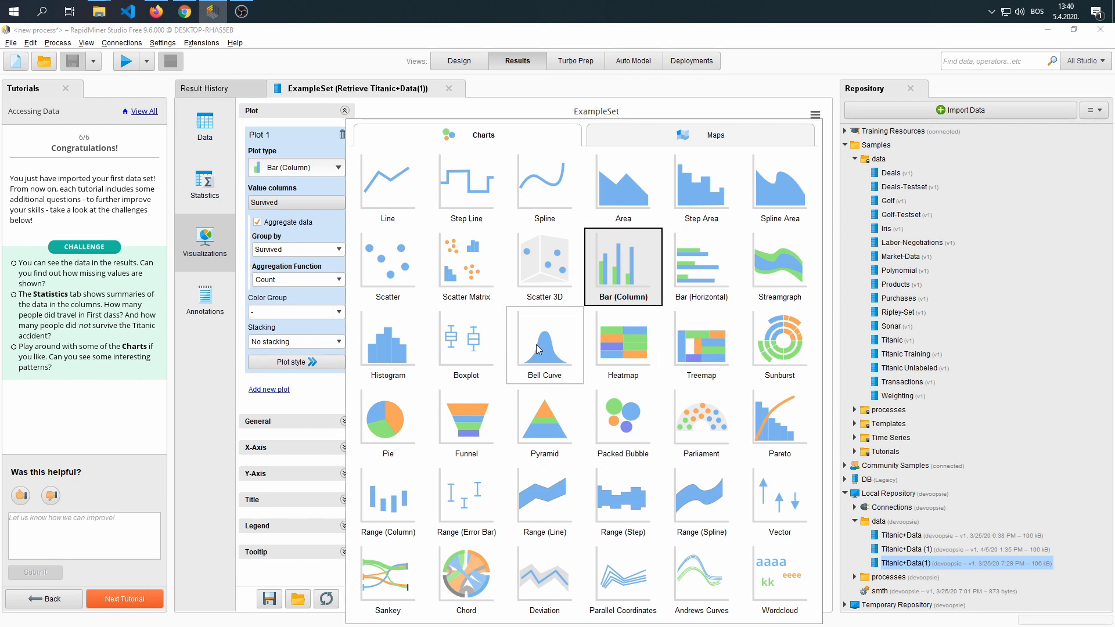
mouse_move(455, 294)
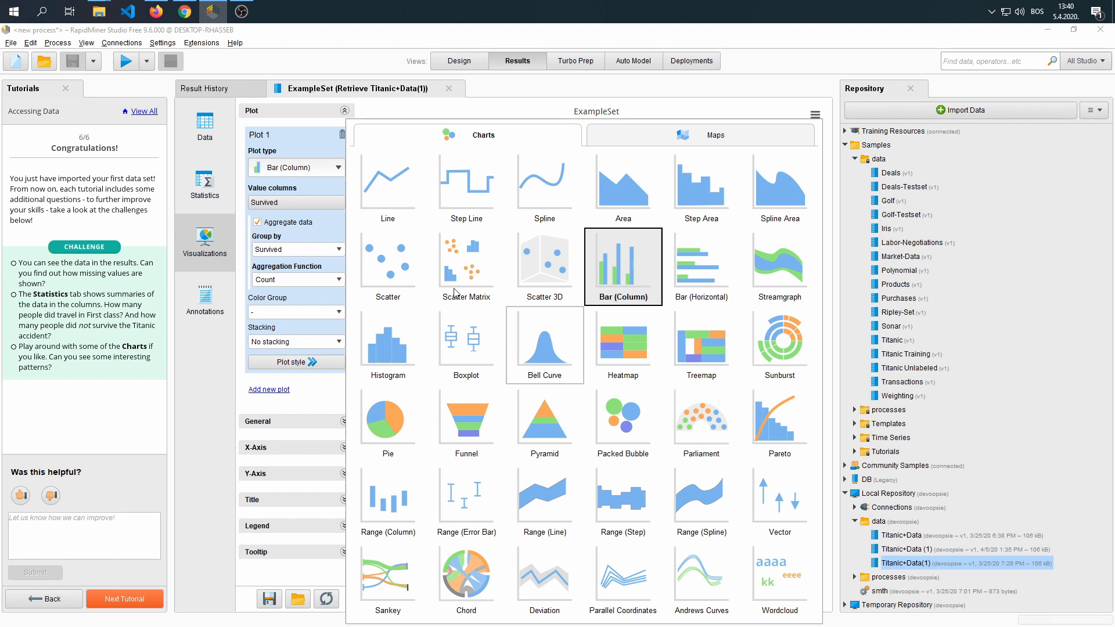
click(388, 263)
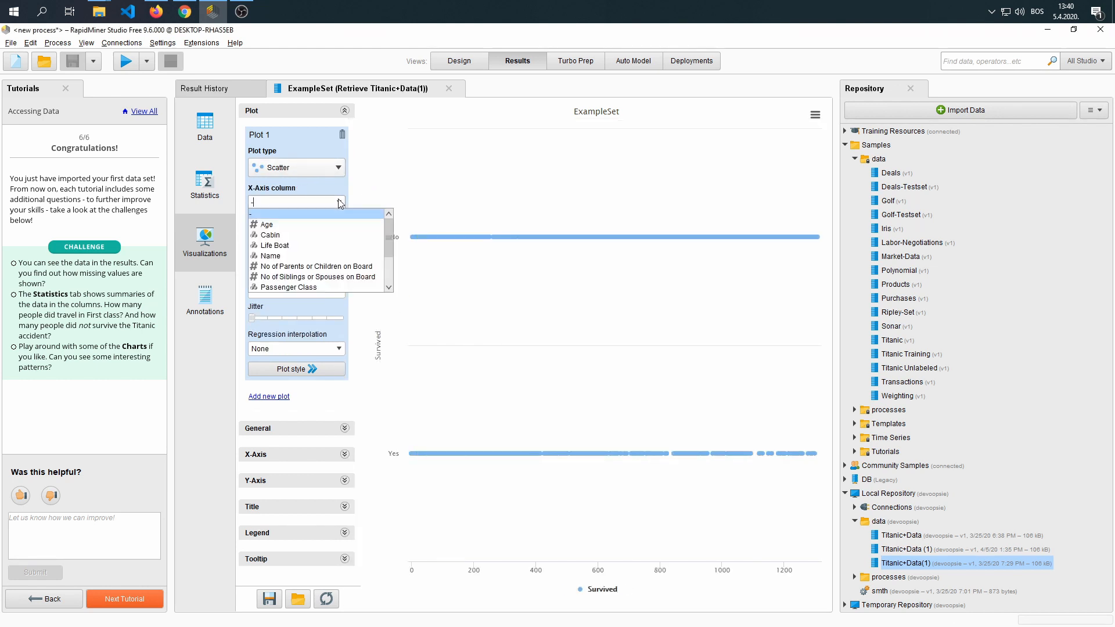
click(266, 224)
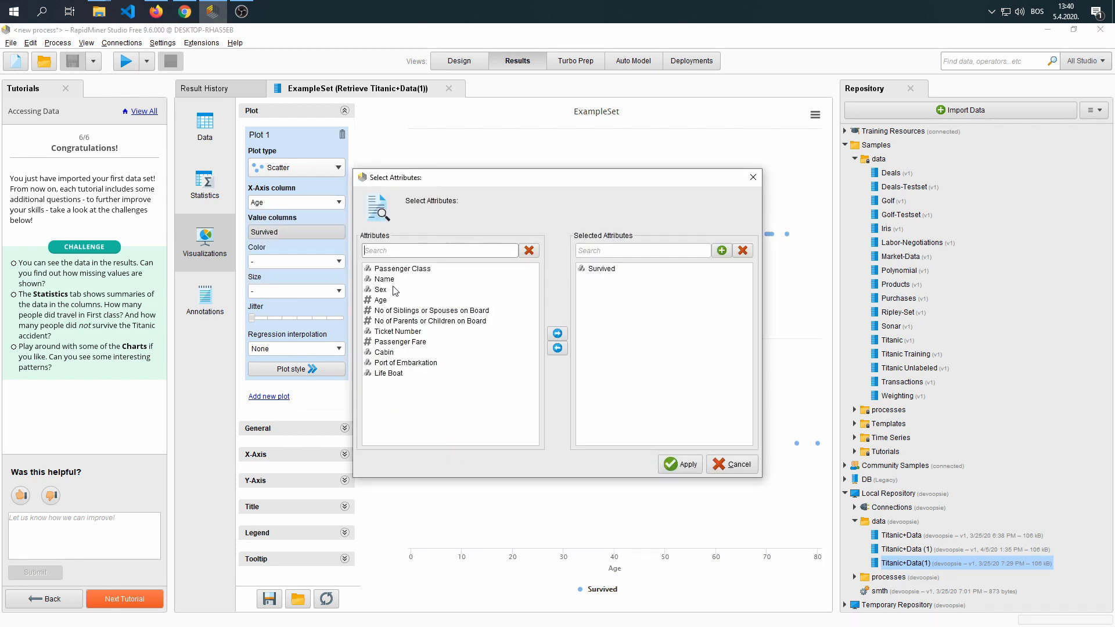
click(558, 347)
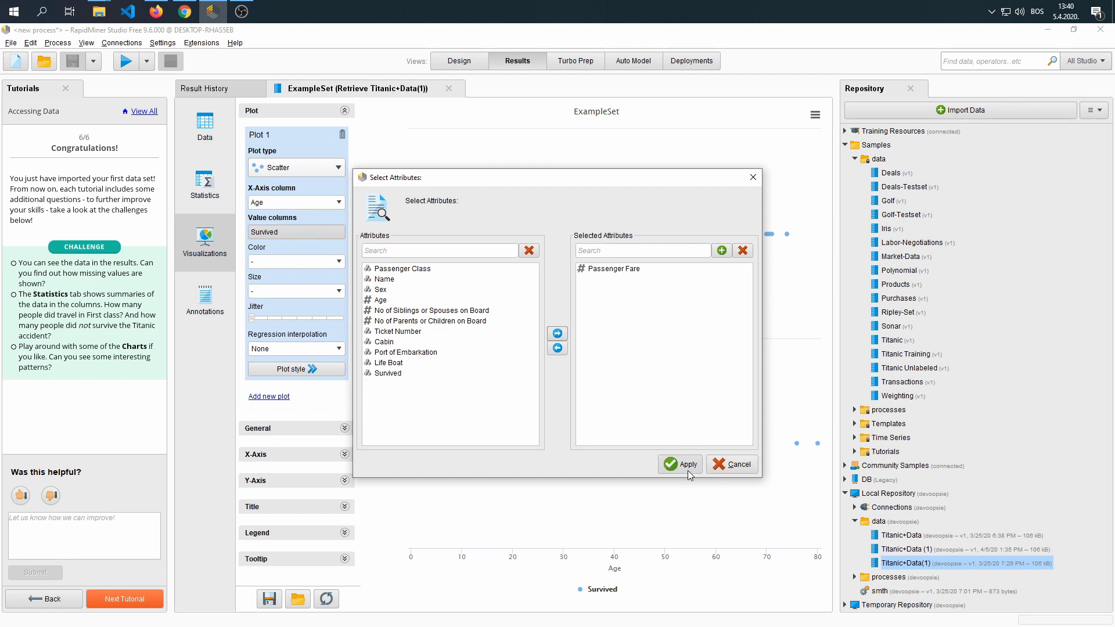
Apply Passenger Fare as the plotted value against Age, then return to the process design
click(678, 464)
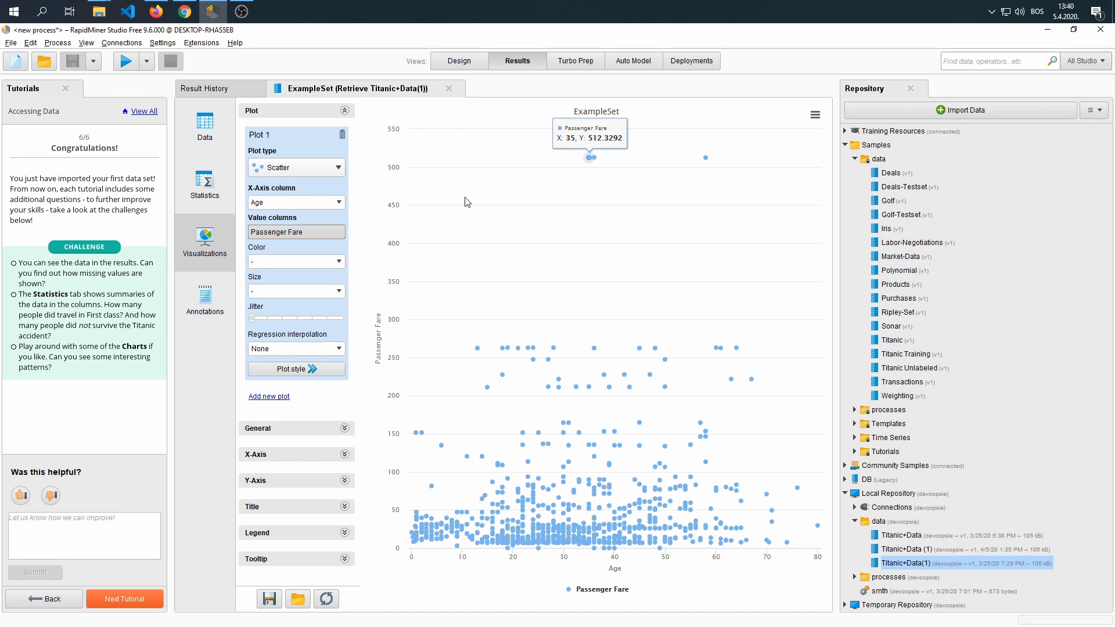
mouse_move(476, 347)
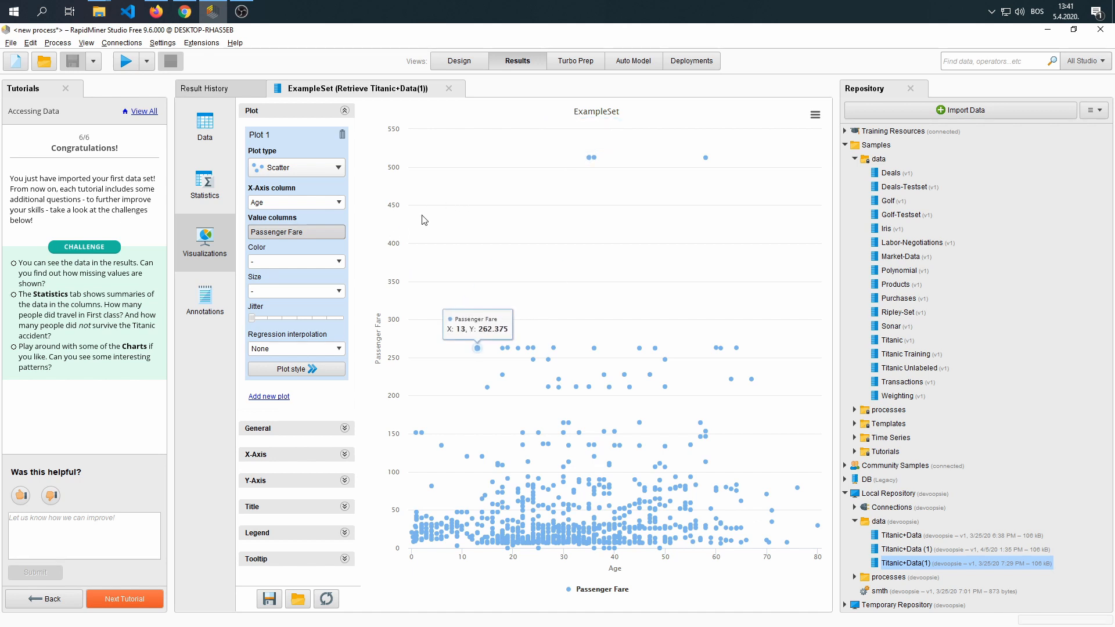
mouse_move(489, 282)
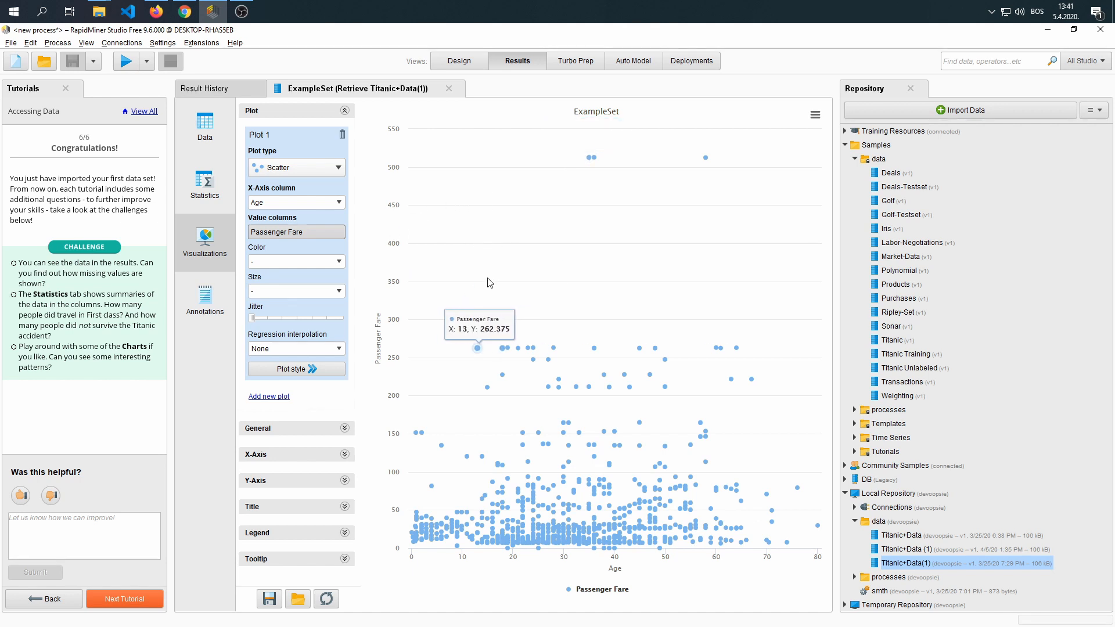
mouse_move(416, 547)
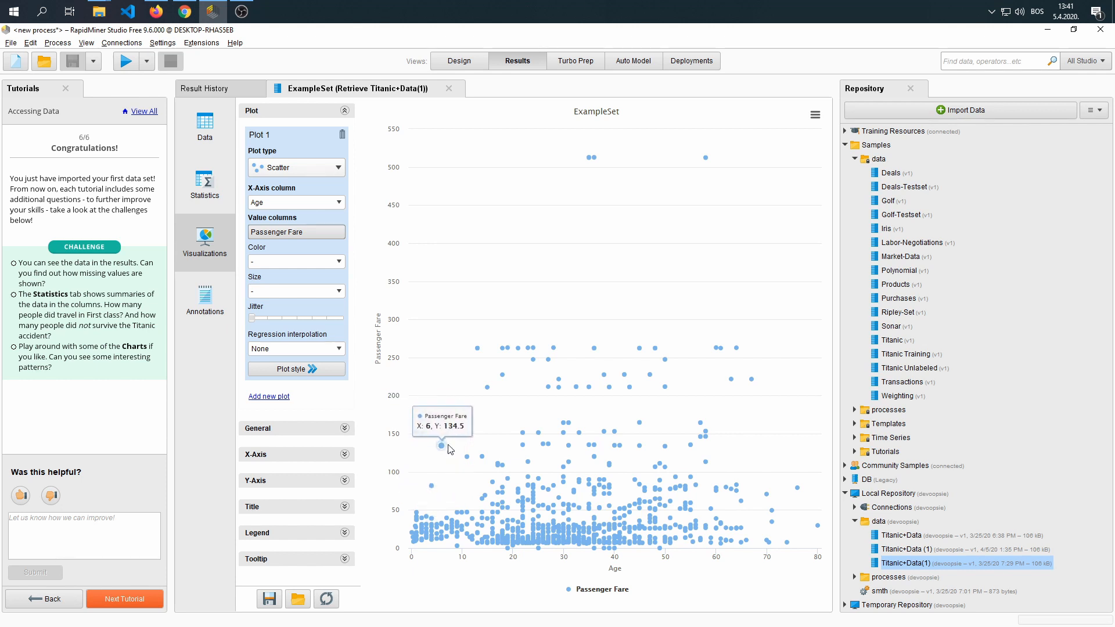
mouse_move(591, 160)
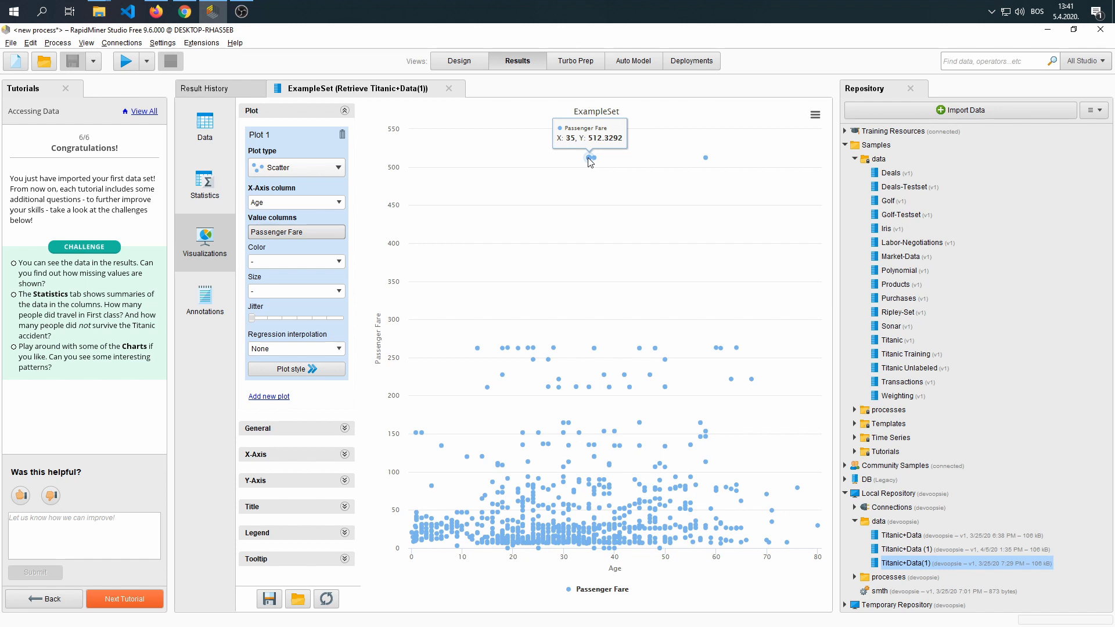
mouse_move(593, 158)
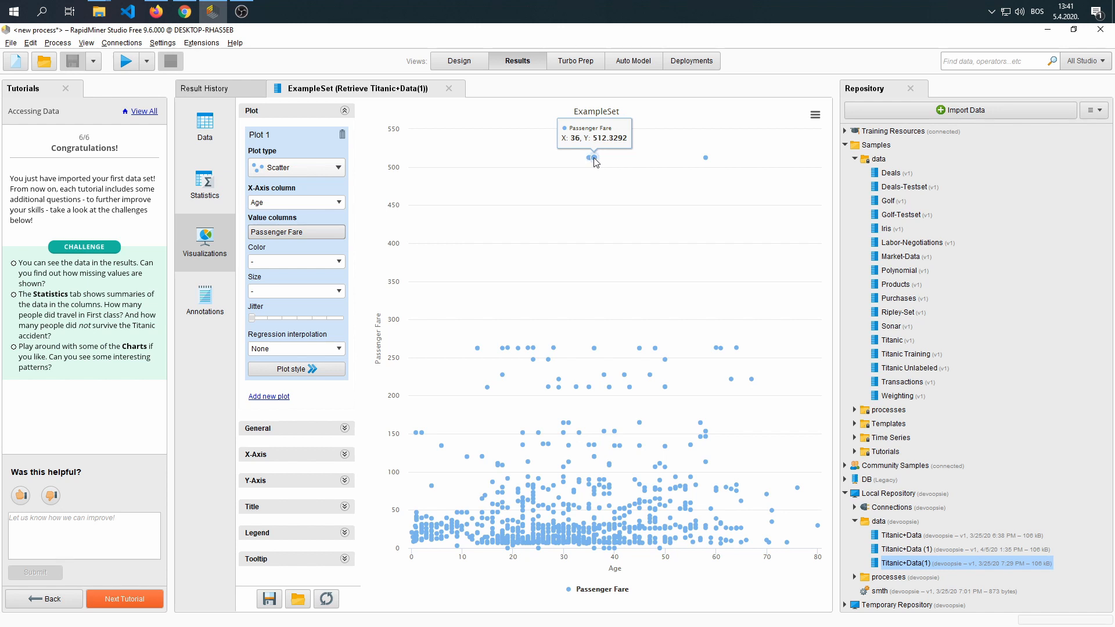
mouse_move(708, 158)
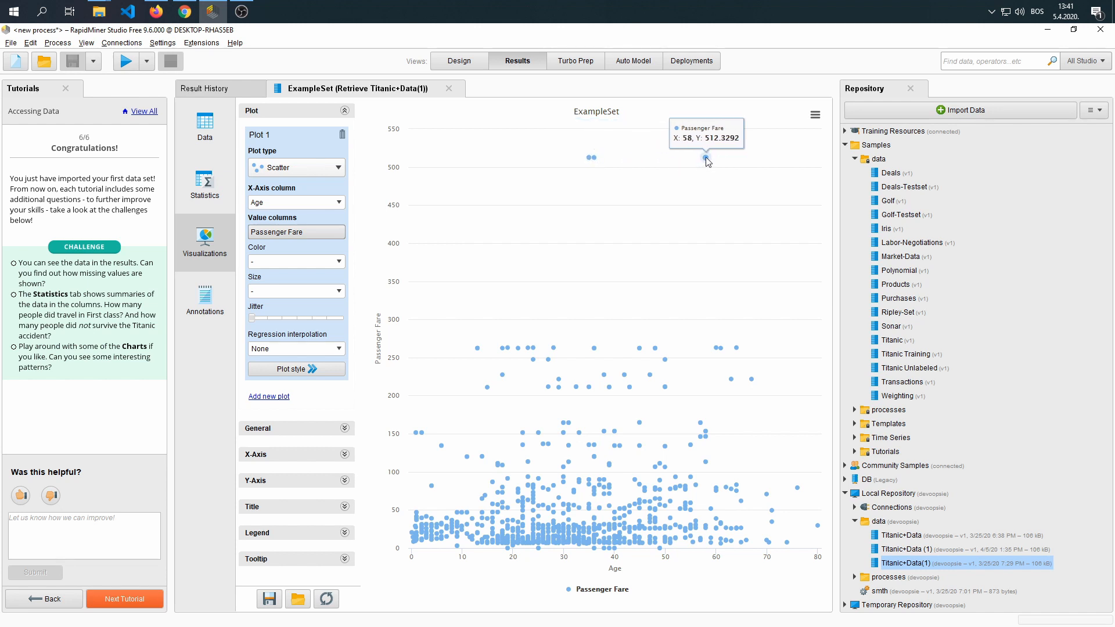
mouse_move(820, 531)
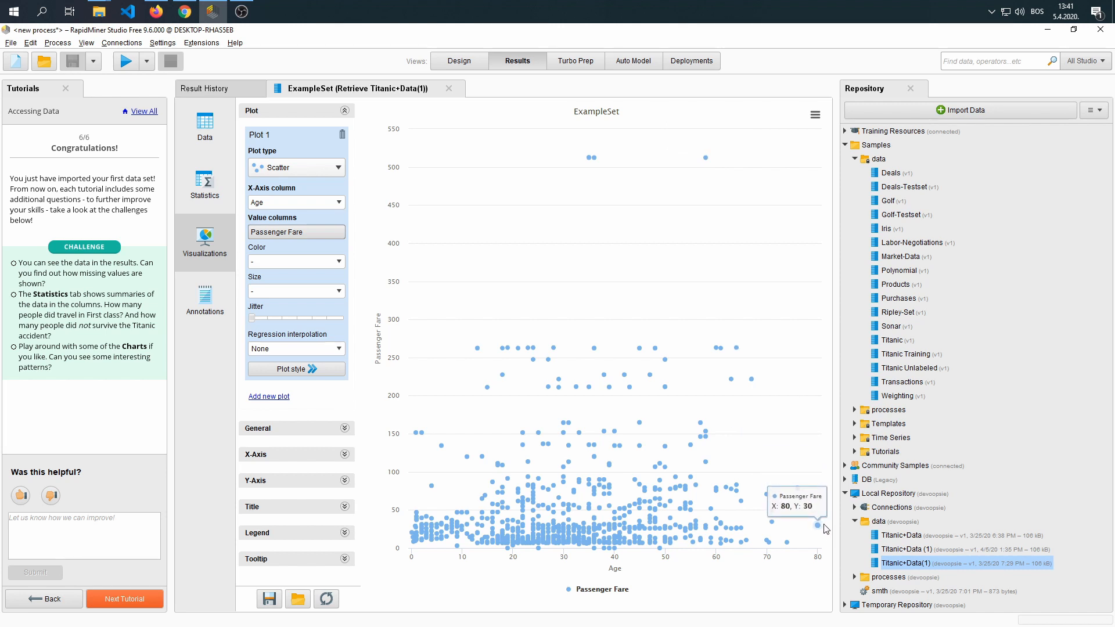
mouse_move(821, 534)
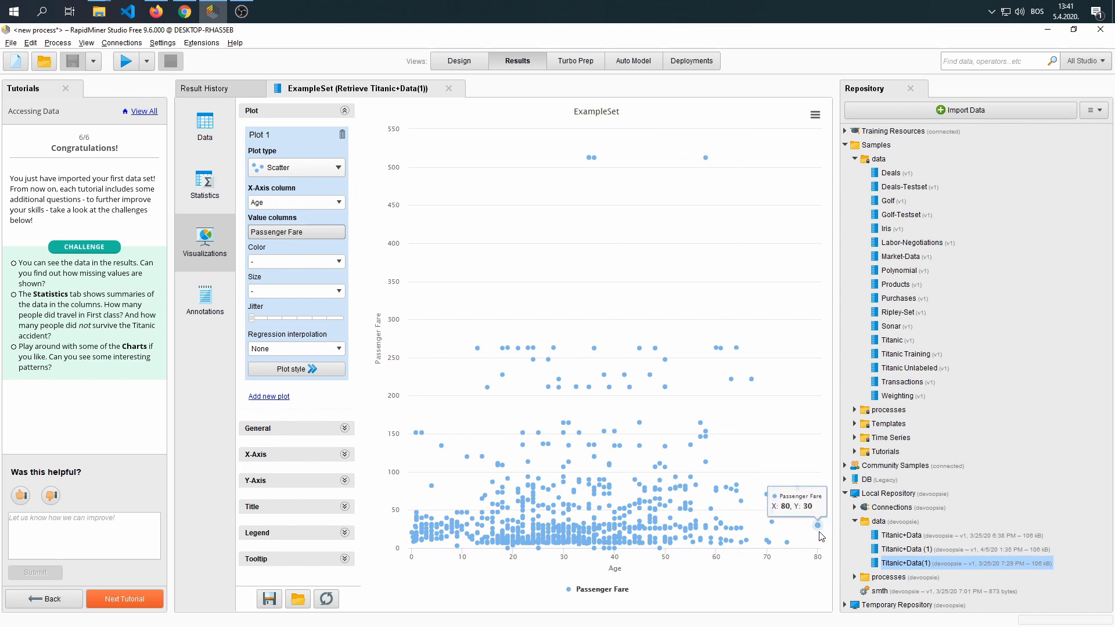
mouse_move(686, 594)
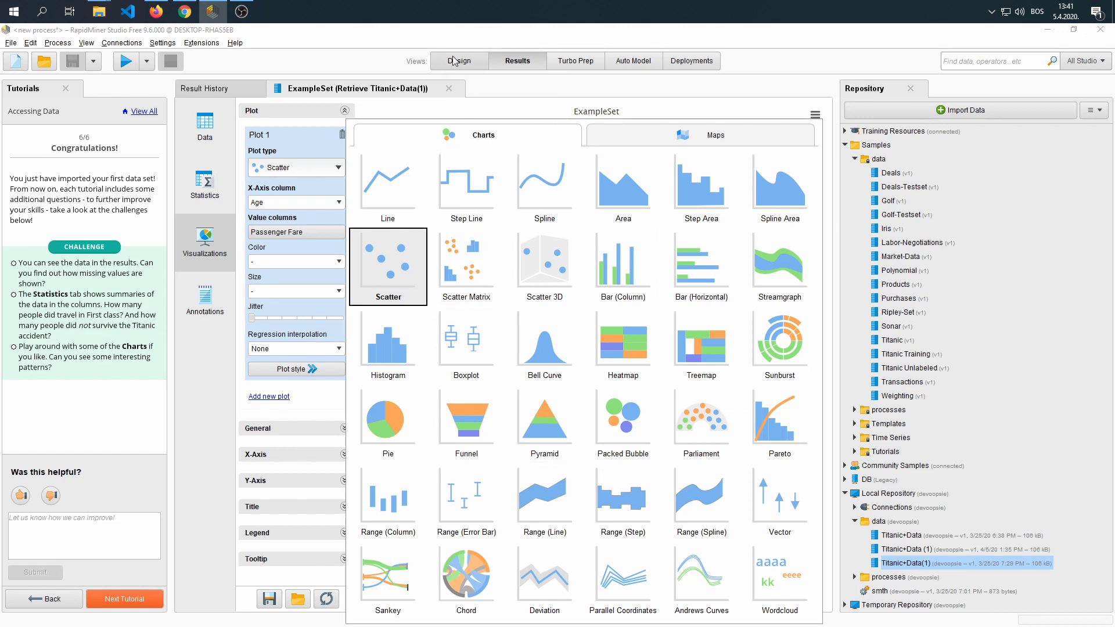
click(460, 60)
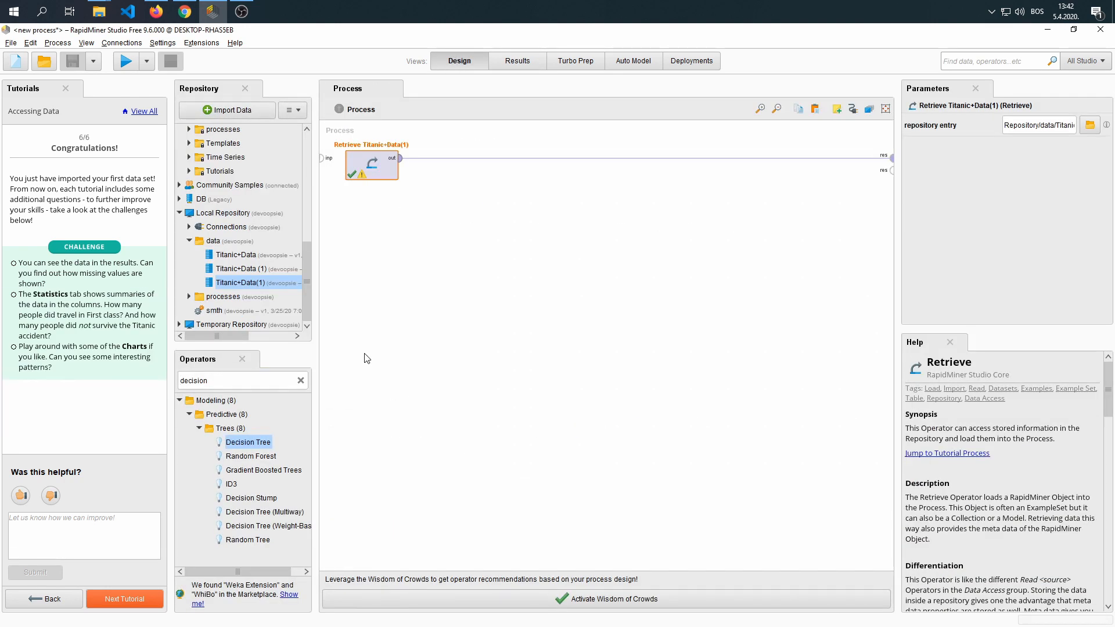